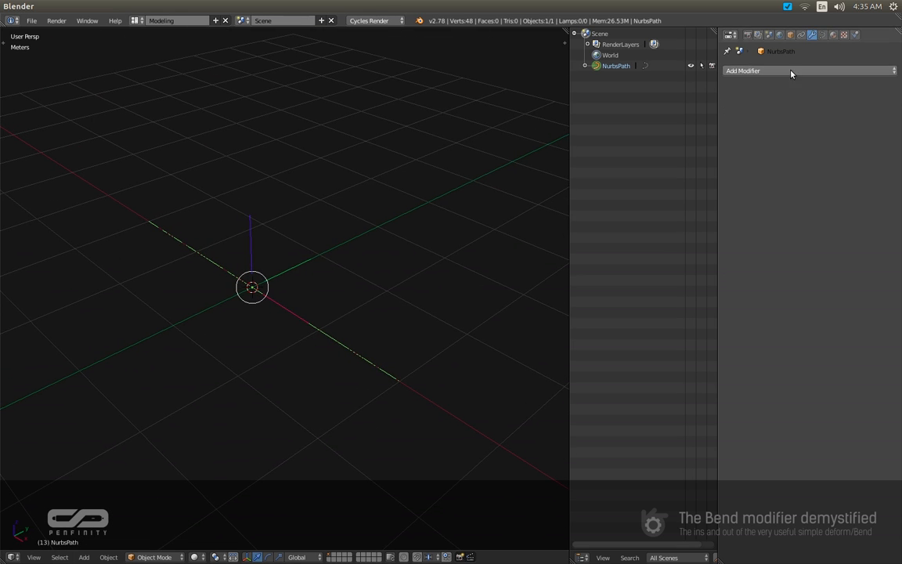
Add a Simple Deform modifier to the NurbsPath from the Modifiers list.
click(782, 71)
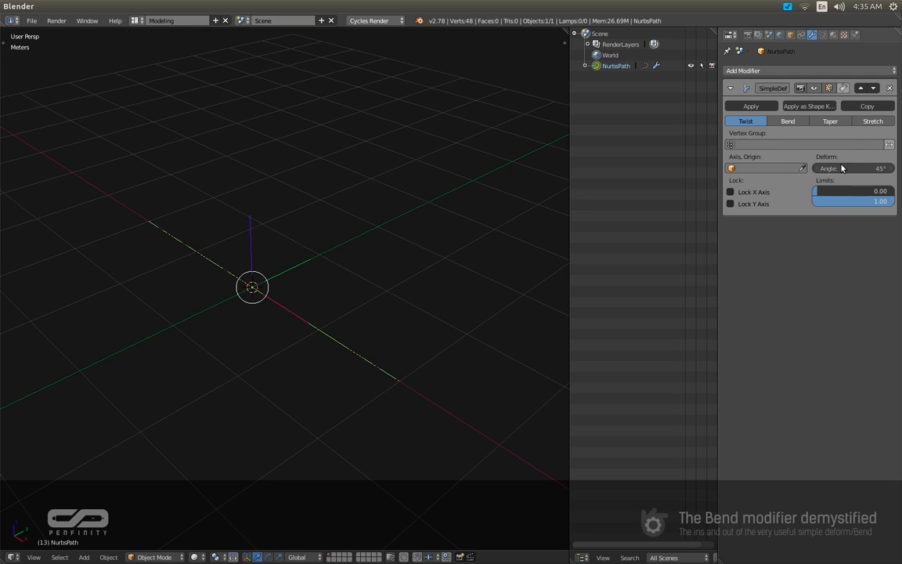
click(786, 121)
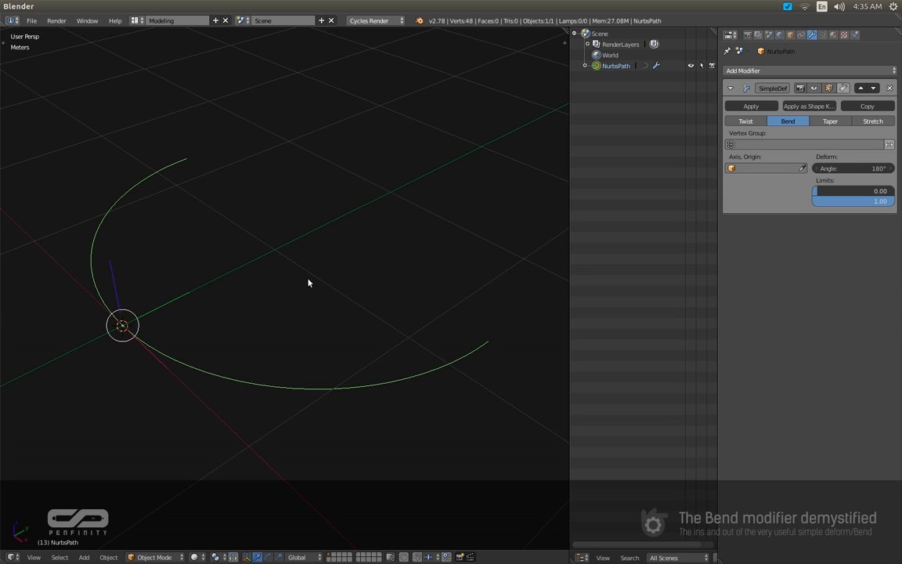
mouse_move(277, 294)
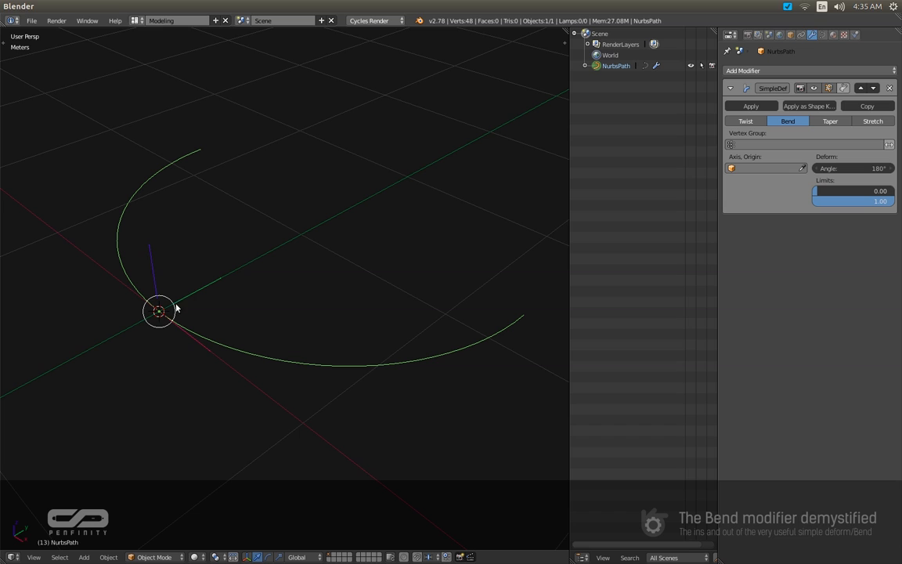
mouse_move(232, 274)
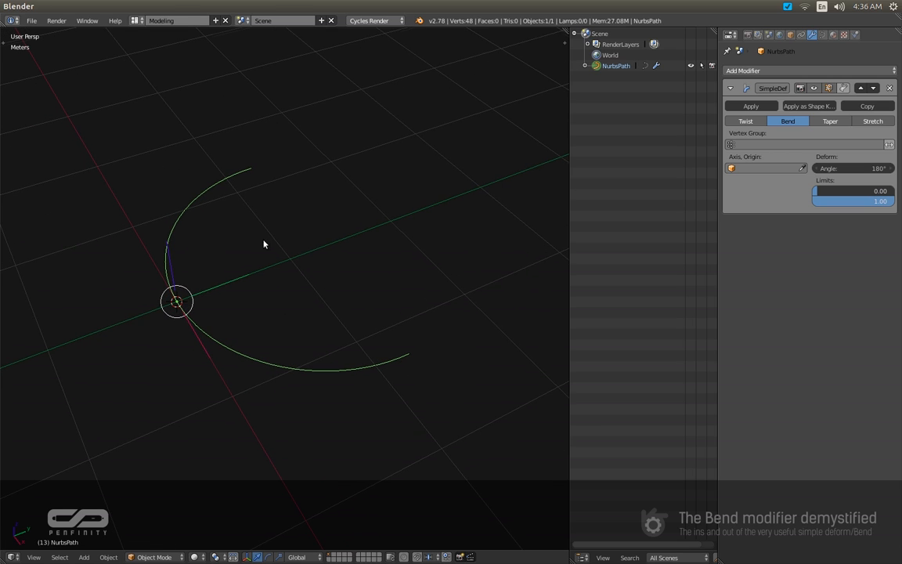
mouse_move(332, 360)
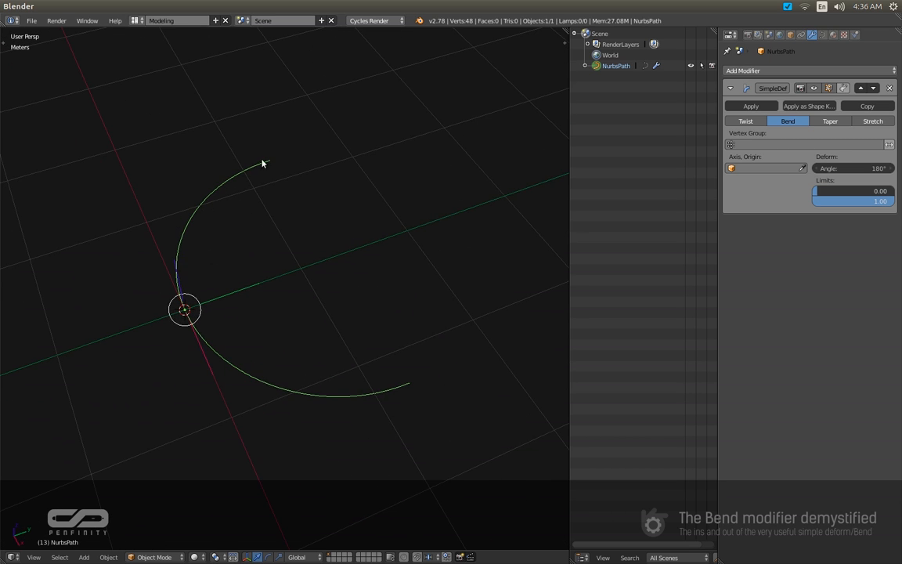
mouse_move(203, 263)
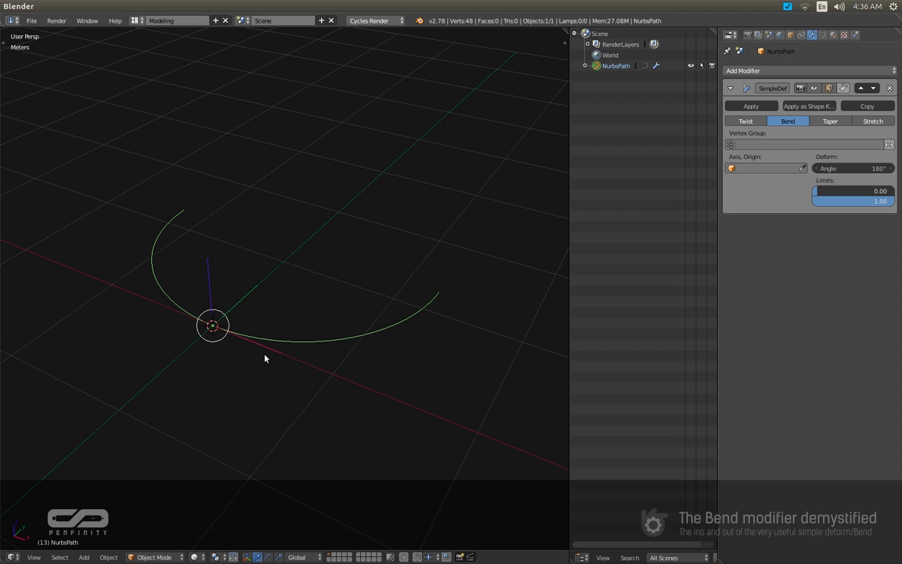
mouse_move(379, 389)
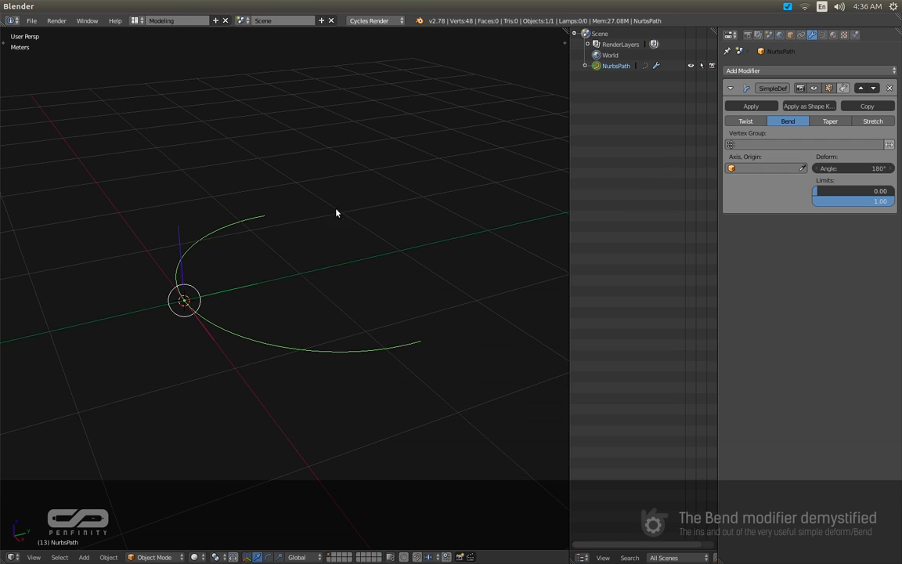
mouse_move(238, 227)
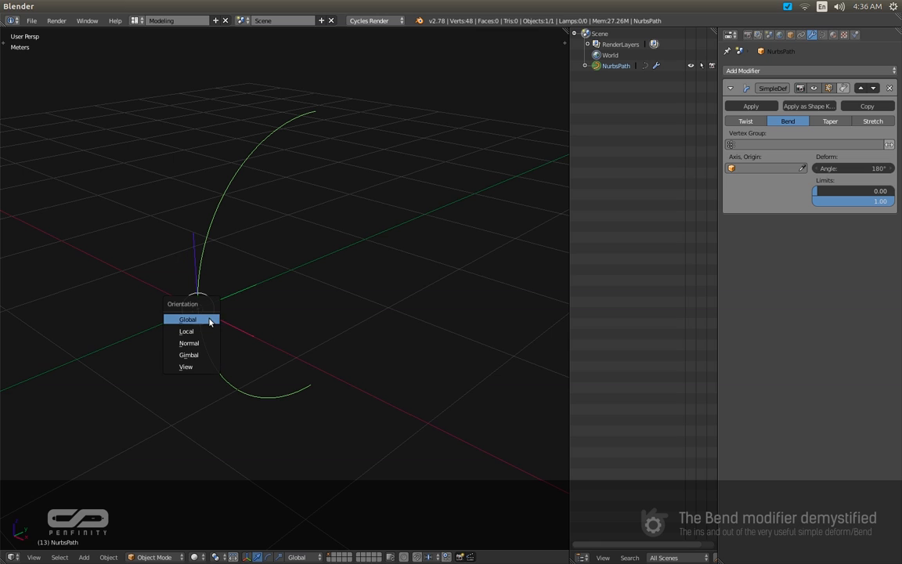
Keep the transform orientation on Global while inspecting the 180° bent arc.
click(188, 341)
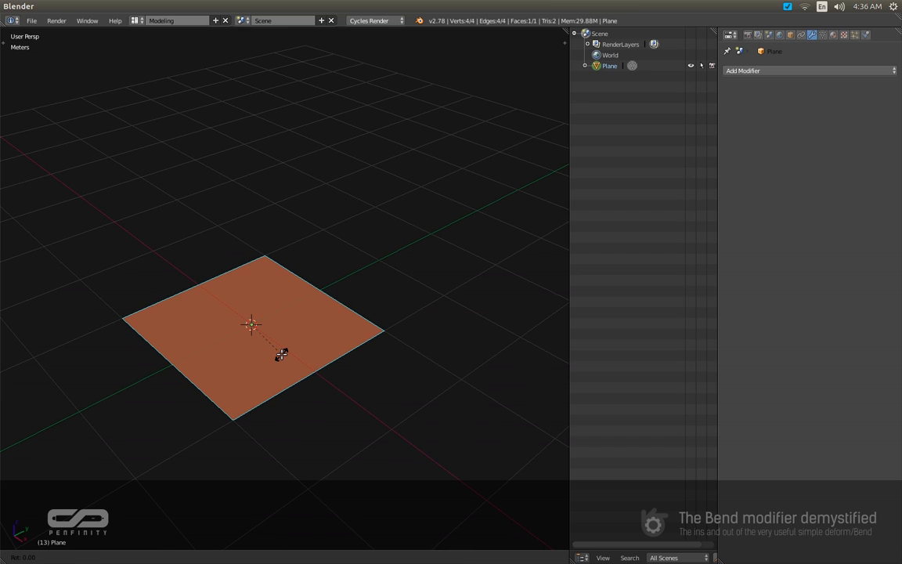
Stand the new plane upright with the transform orientation set to Global.
key(Tab)
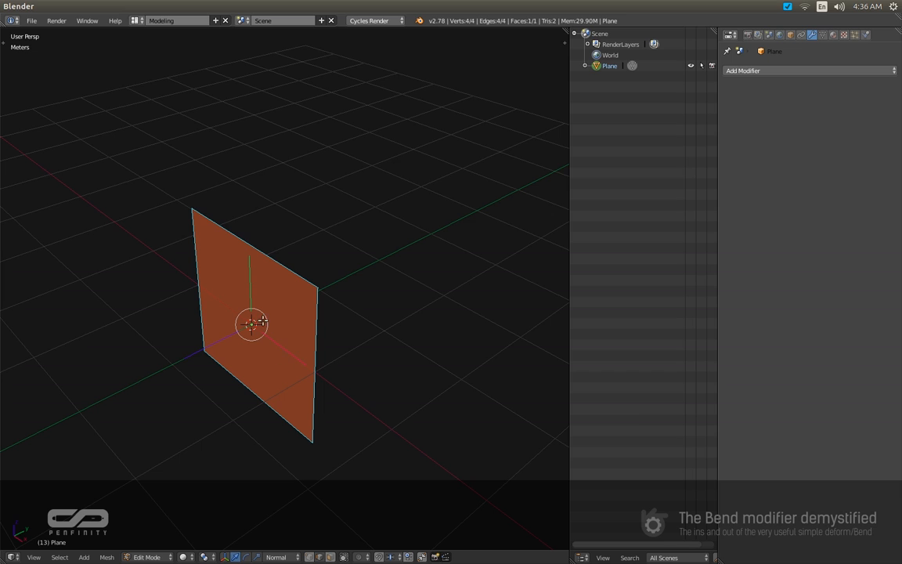
click(297, 557)
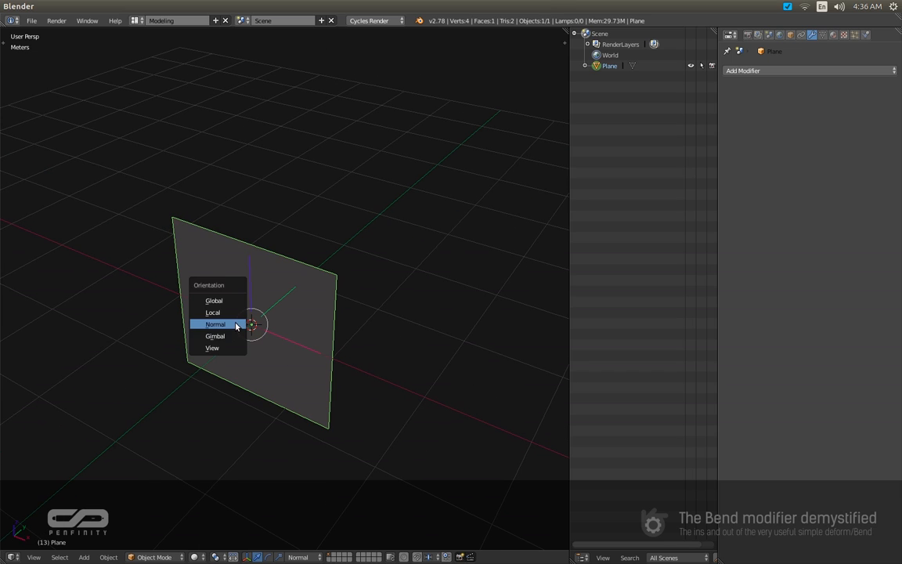
click(213, 300)
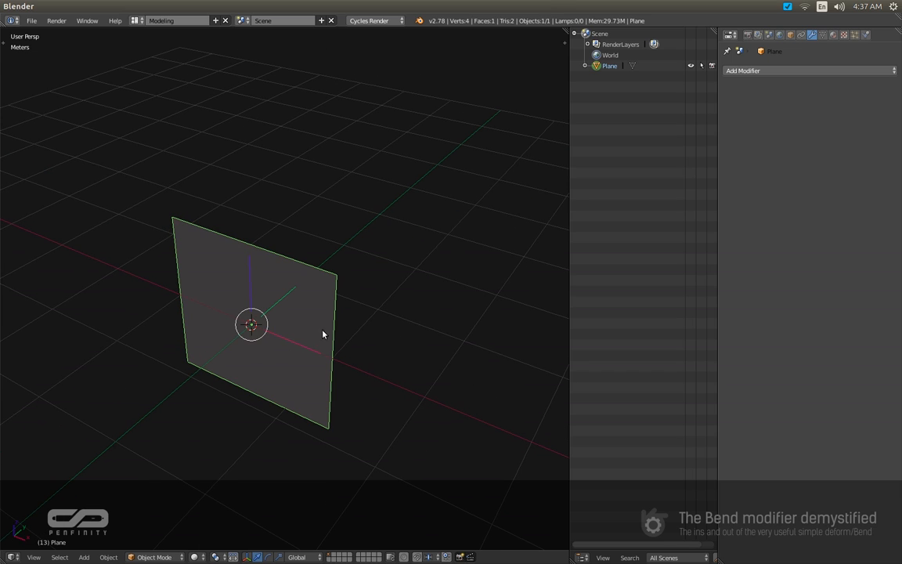
Subdivide the plane's mesh twice in Edit Mode into a finer grid of faces.
key(Tab)
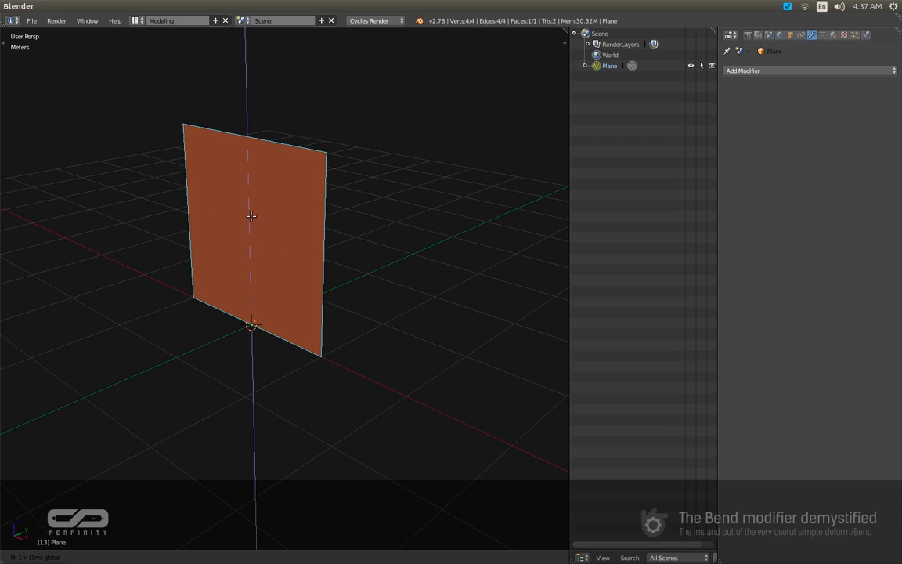
key(Tab)
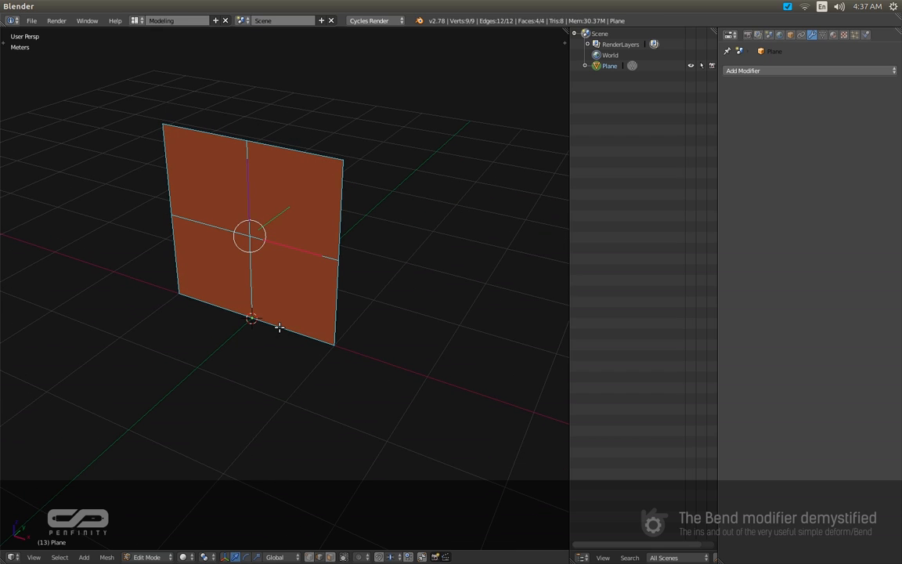
key(Tab)
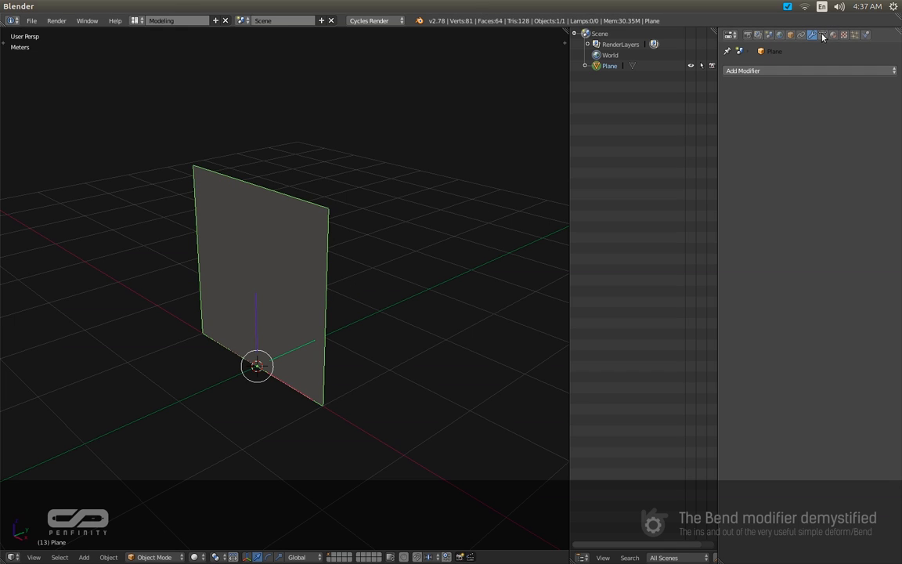
Give the plane a Simple Deform Bend at 180°, curling it into a half-cylinder.
click(742, 71)
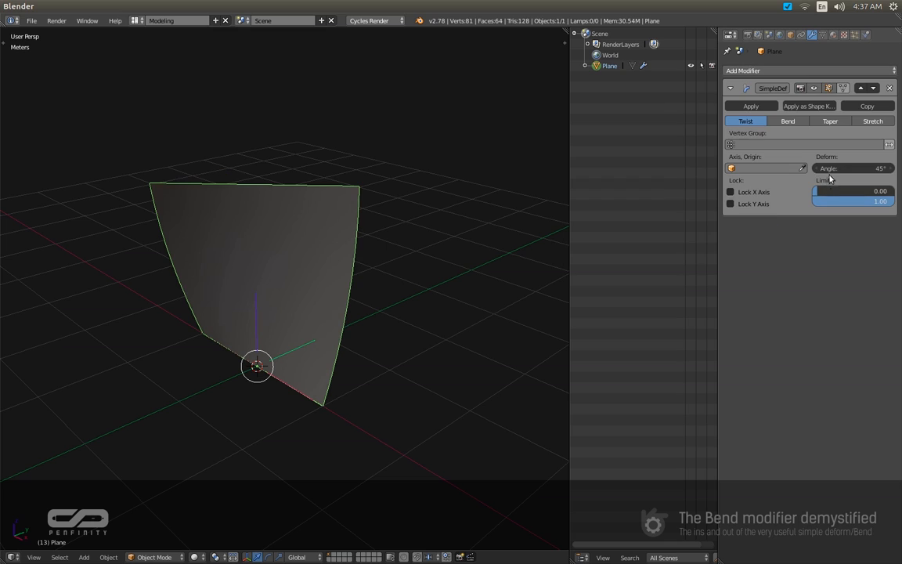
click(787, 121)
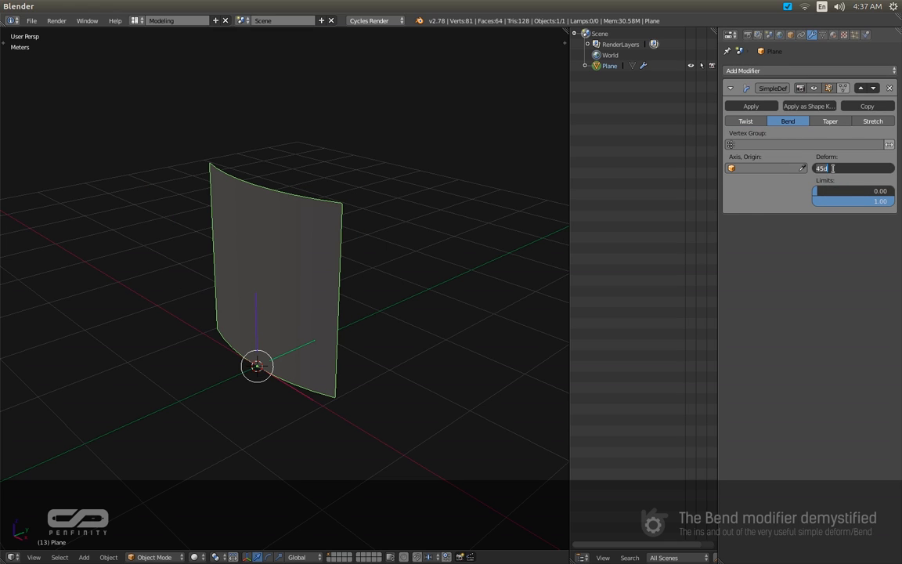
text(180°)
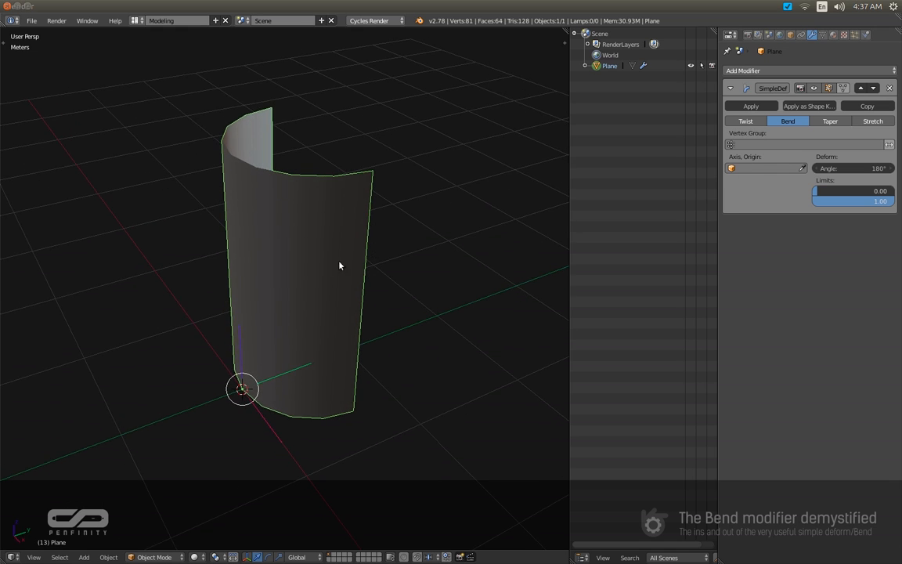
drag(340, 267, 305, 410)
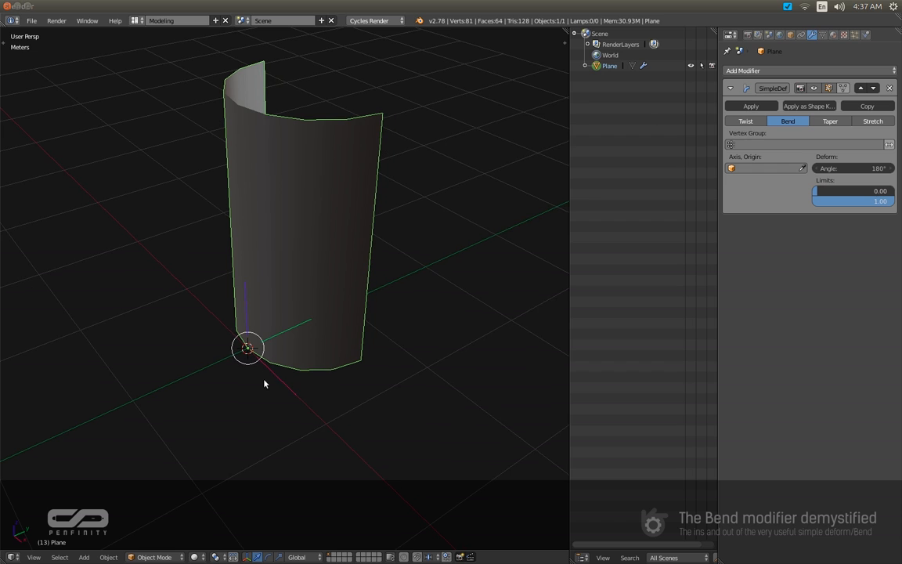
mouse_move(766, 167)
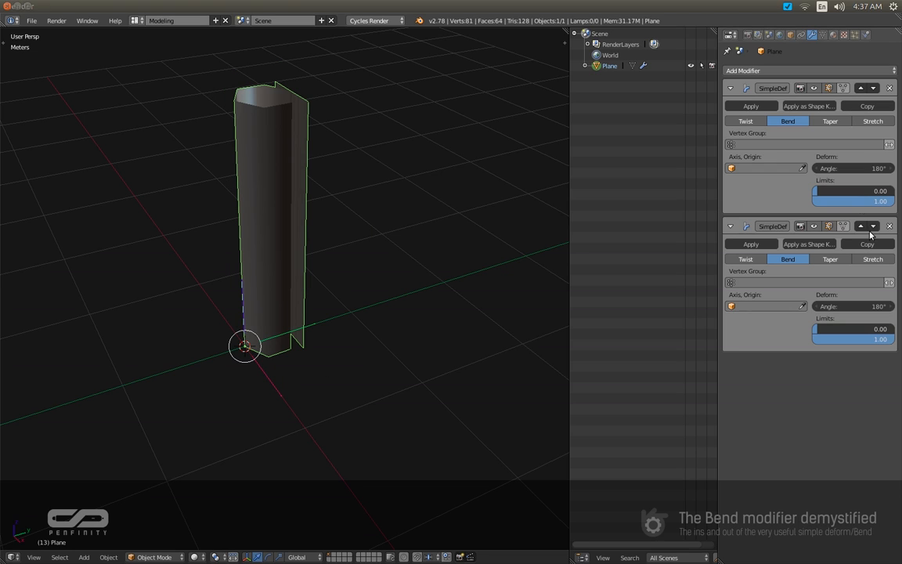
Assign the Empty as the second bend's deform origin and make the Empty active.
click(851, 305)
text(0)
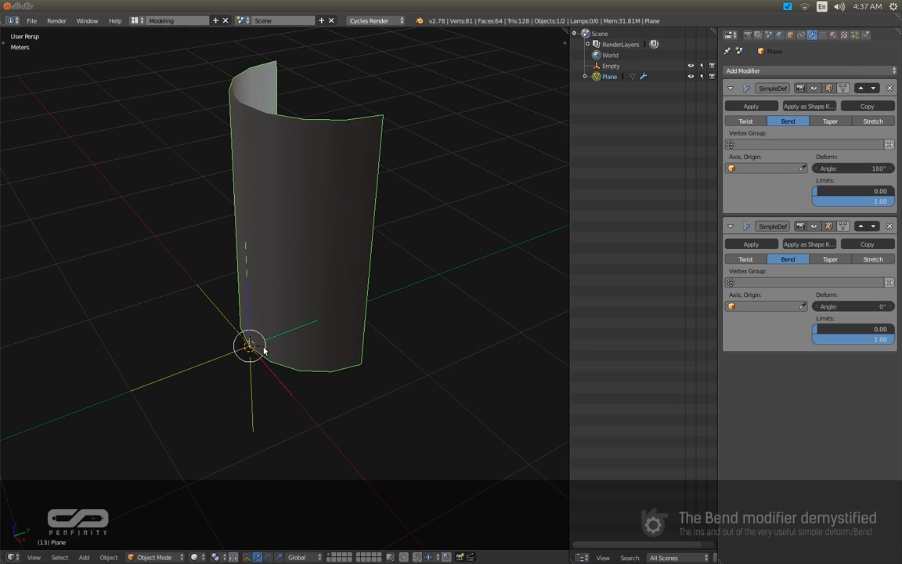
click(764, 305)
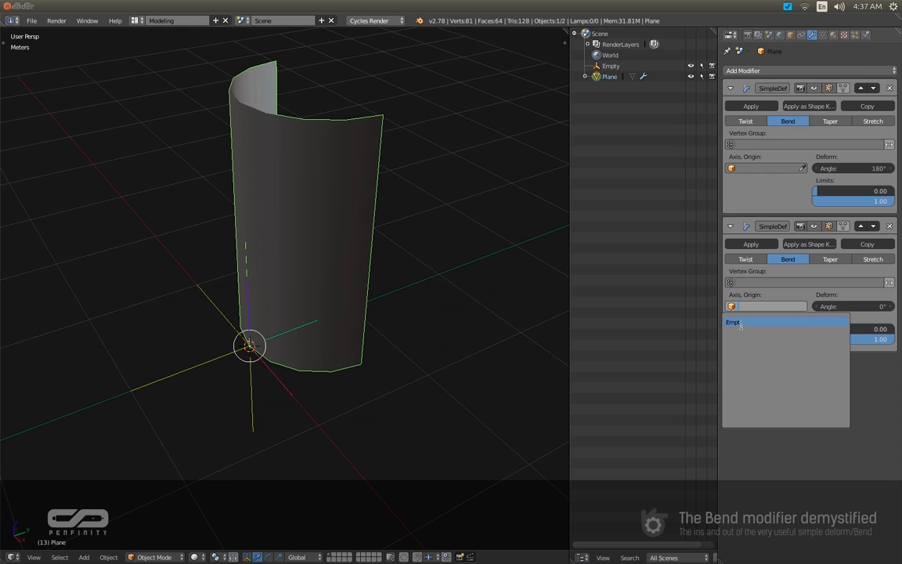
click(733, 323)
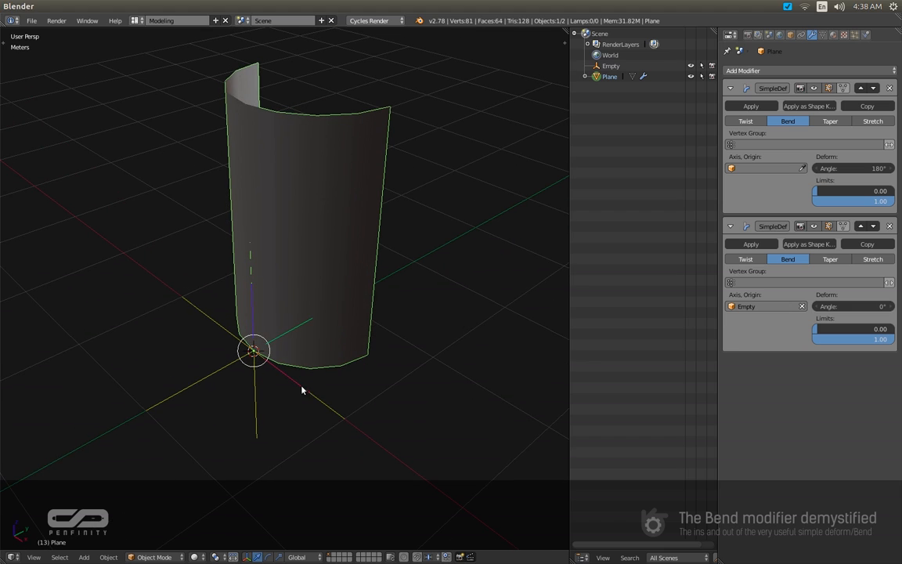
mouse_move(259, 401)
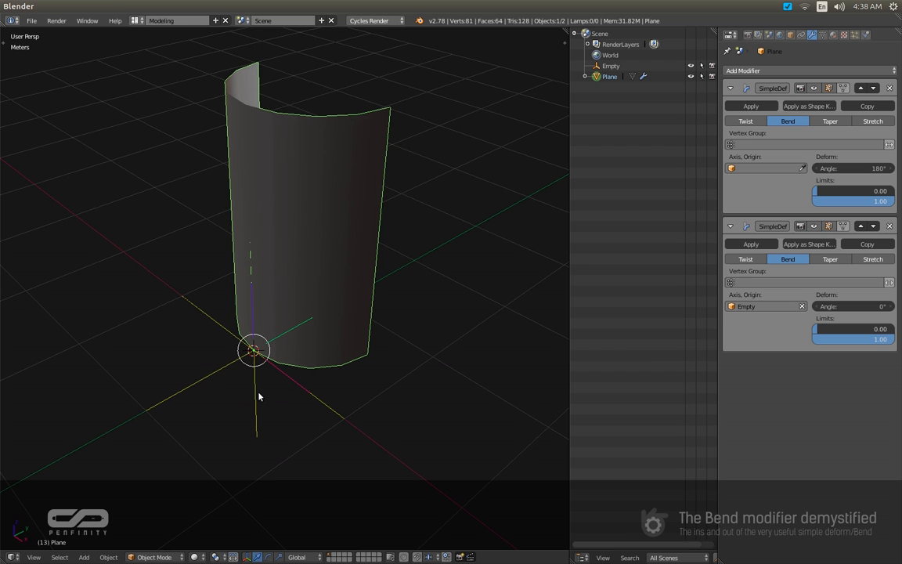
click(611, 65)
text(90)
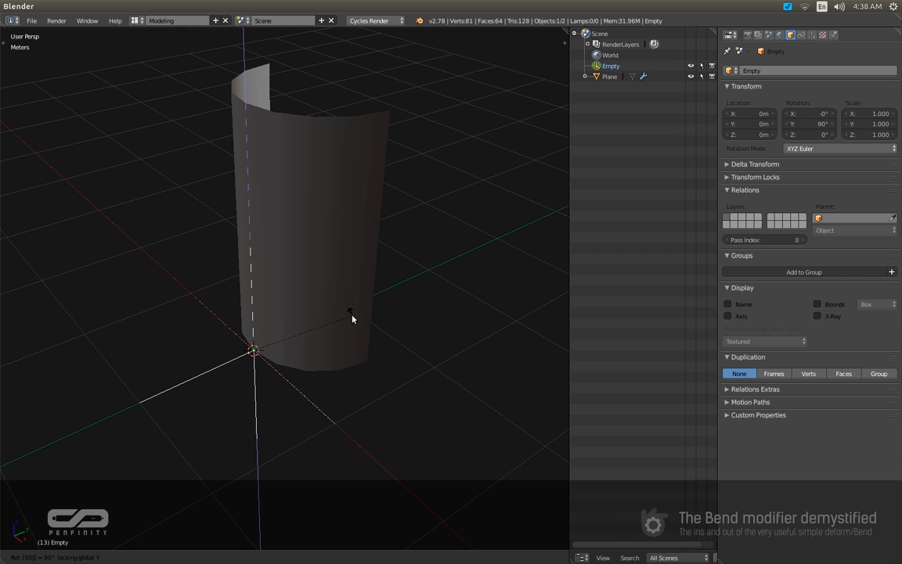
Set orientation to Normal, reselect the plane and raise the second bend angle toward a dome.
click(301, 558)
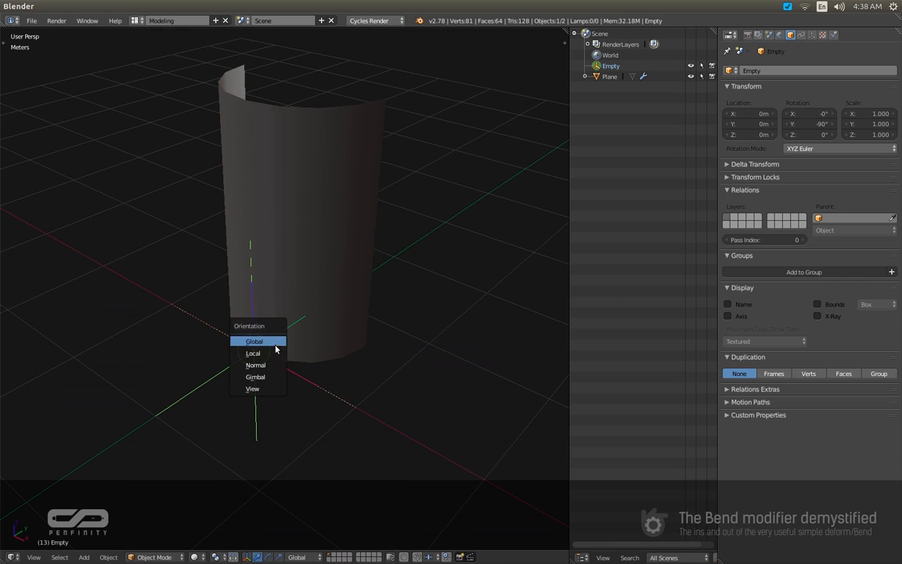
click(255, 363)
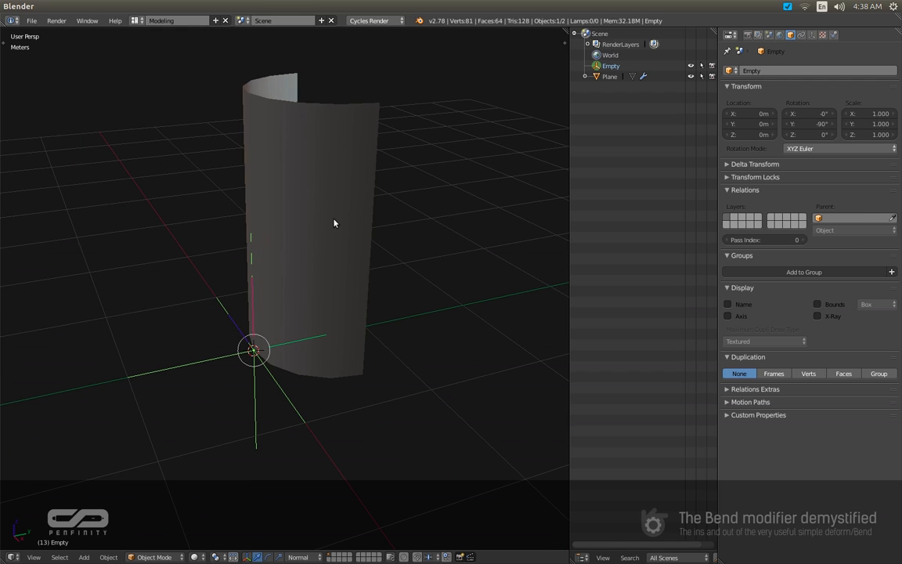
click(610, 75)
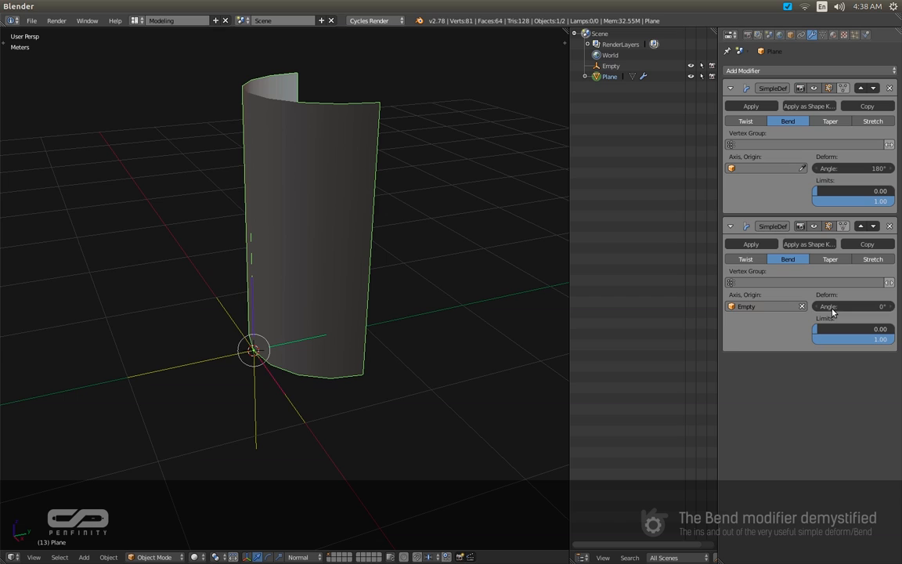
mouse_move(849, 305)
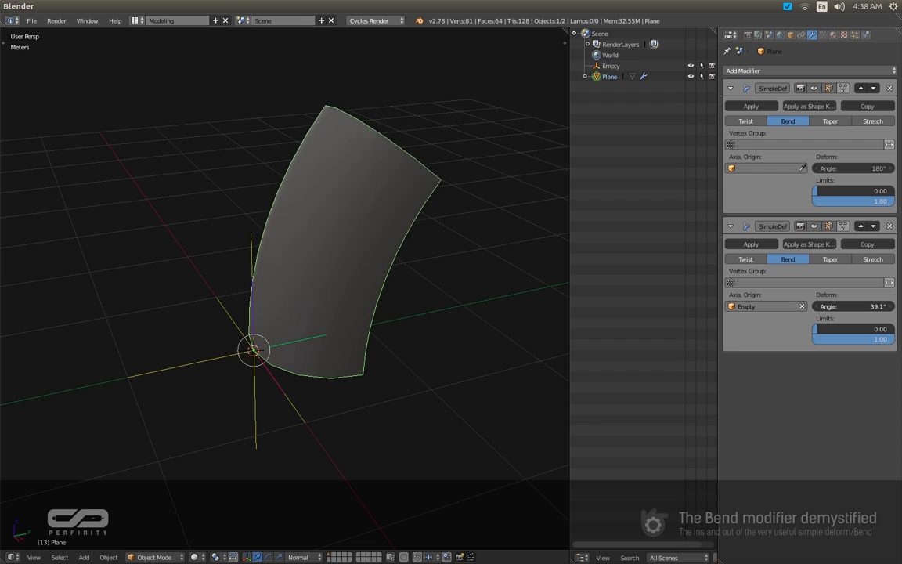
drag(853, 305, 877, 306)
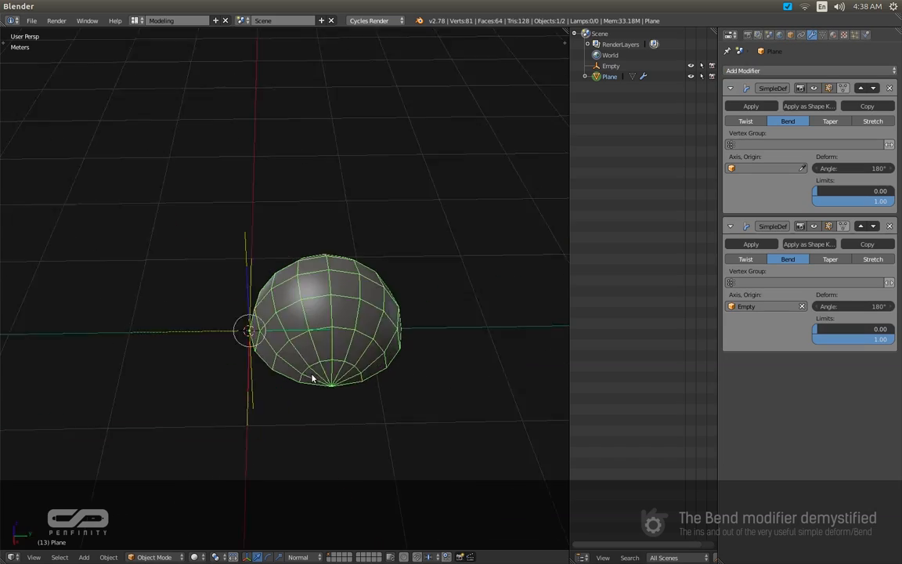
drag(313, 375, 414, 329)
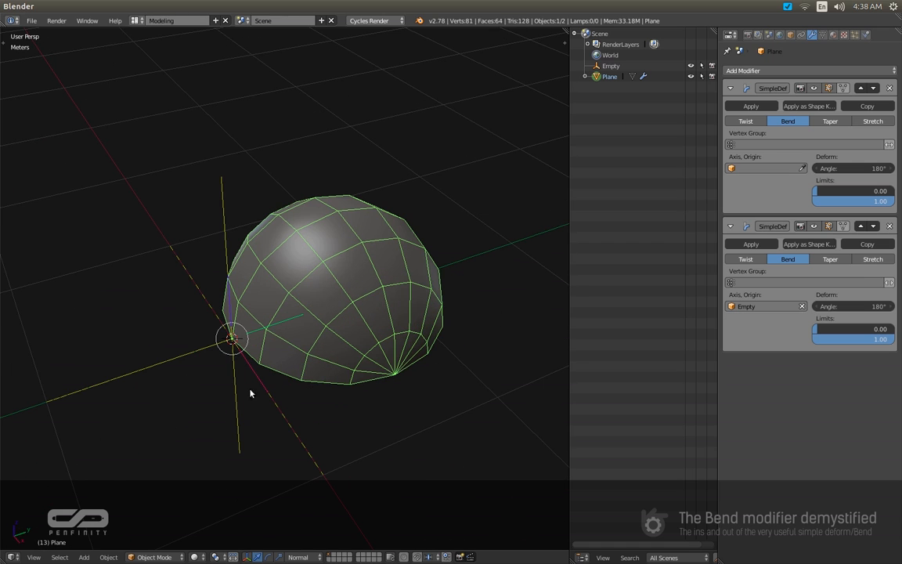
mouse_move(269, 376)
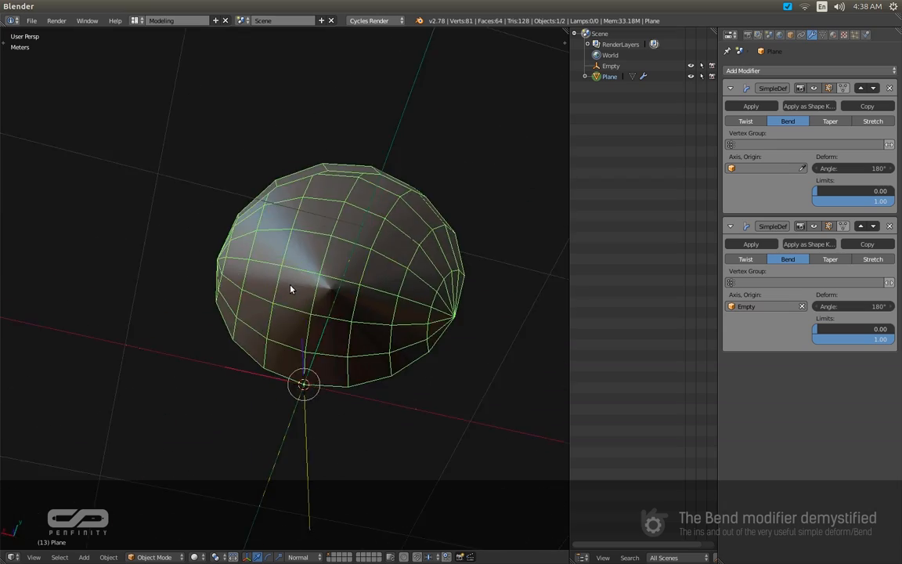
drag(290, 290, 290, 392)
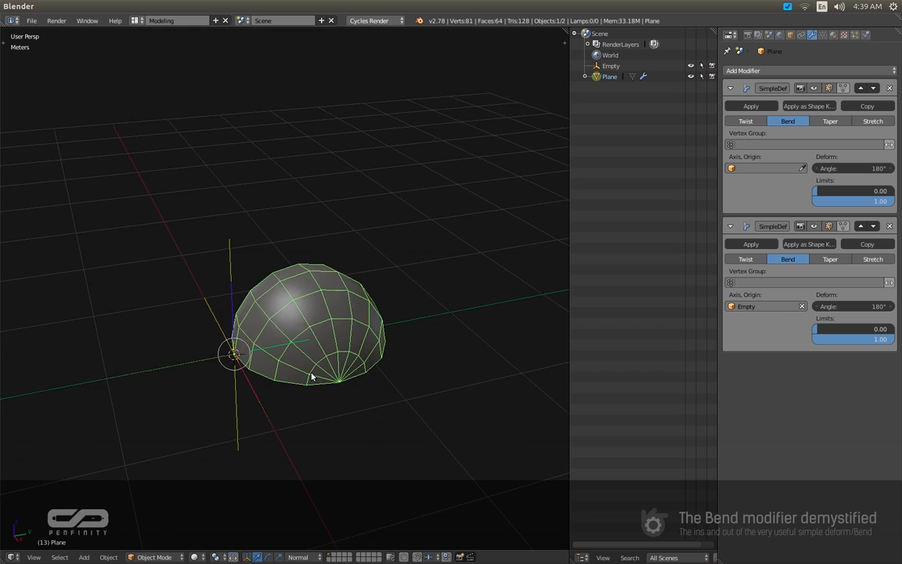
key(Tab)
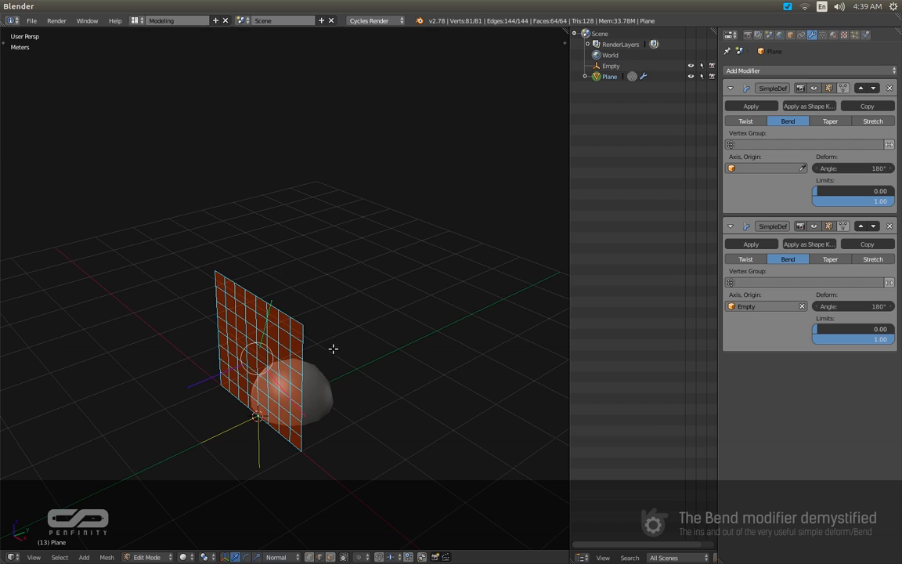
Back in Object Mode, collapse the deform panels and add an Array modifier to the plane.
key(Tab)
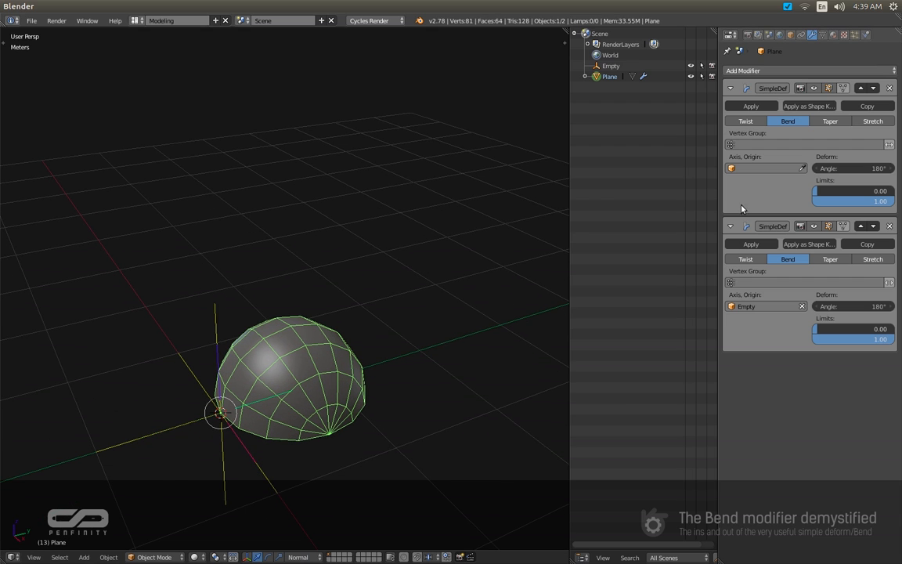
mouse_move(827, 272)
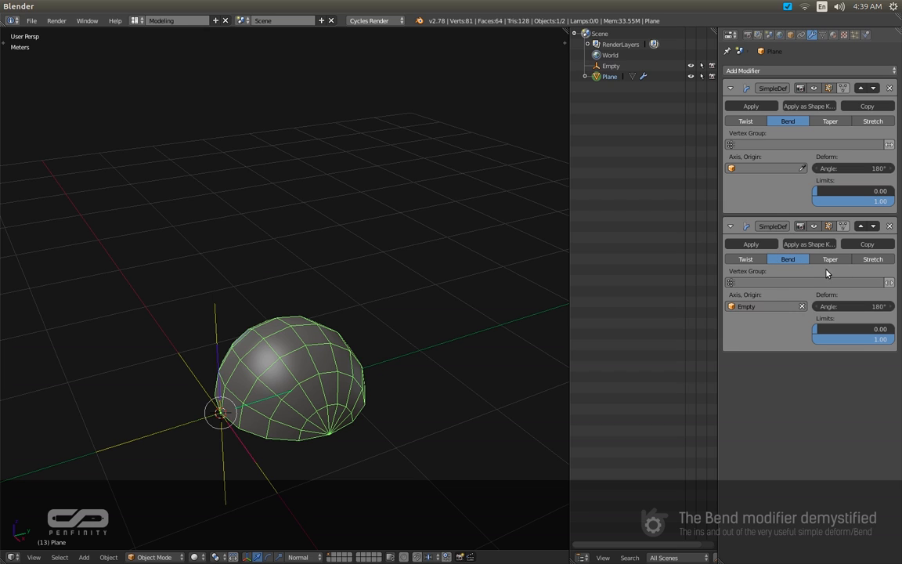
mouse_move(266, 311)
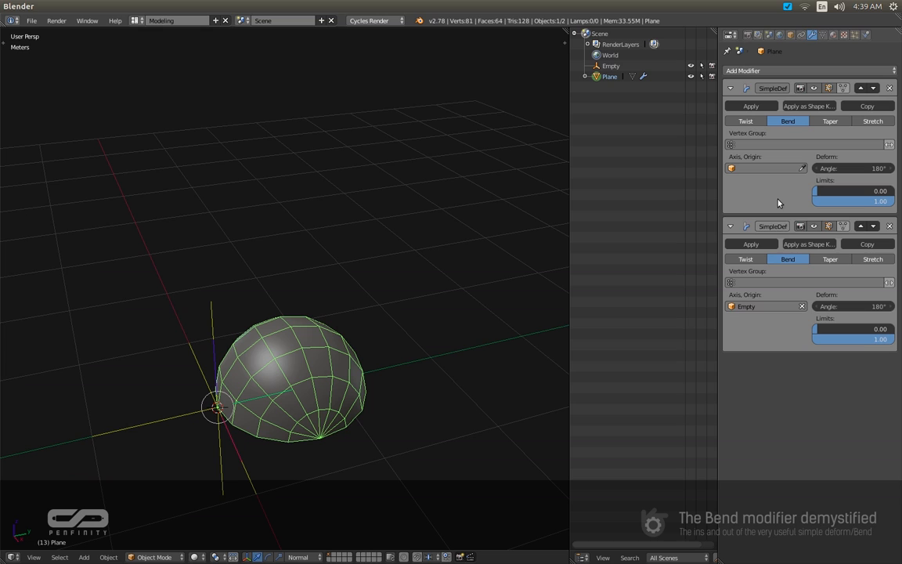
click(730, 87)
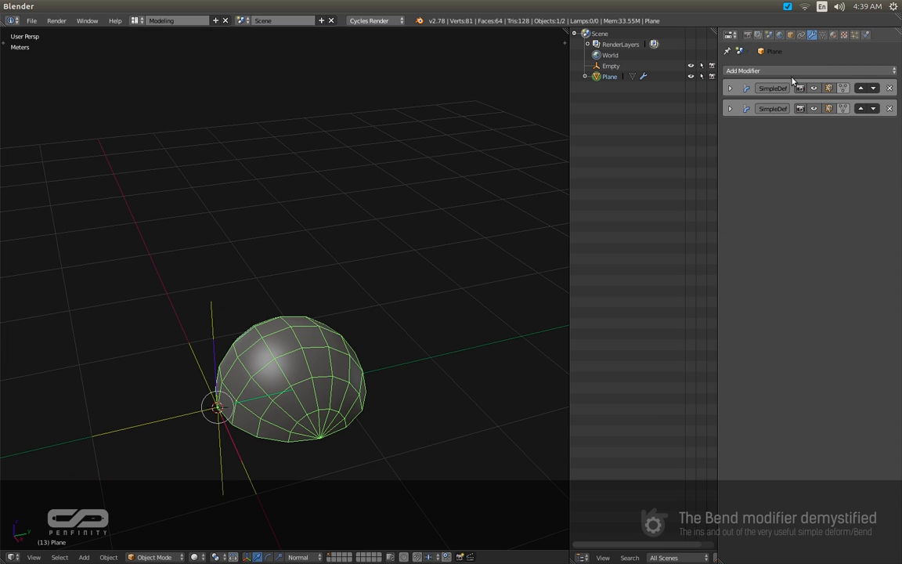
click(811, 70)
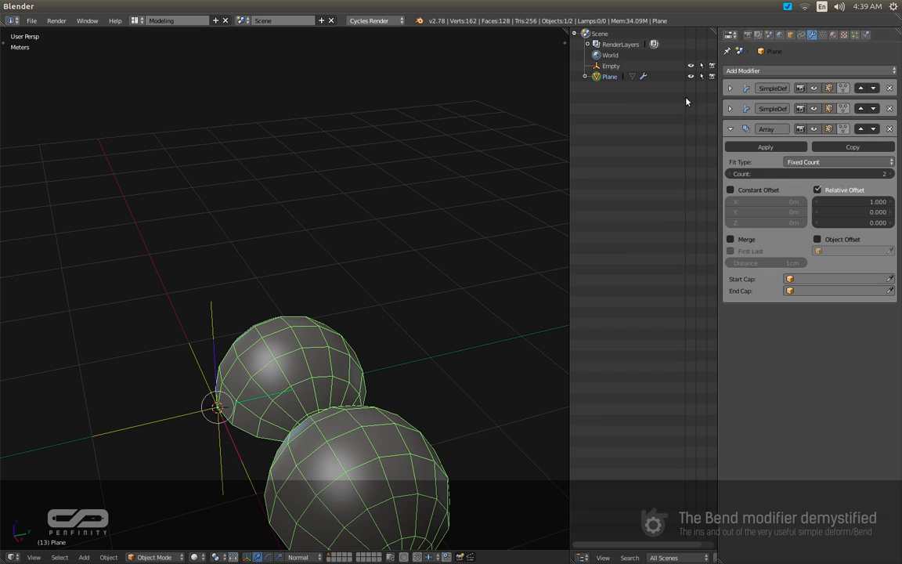
click(862, 108)
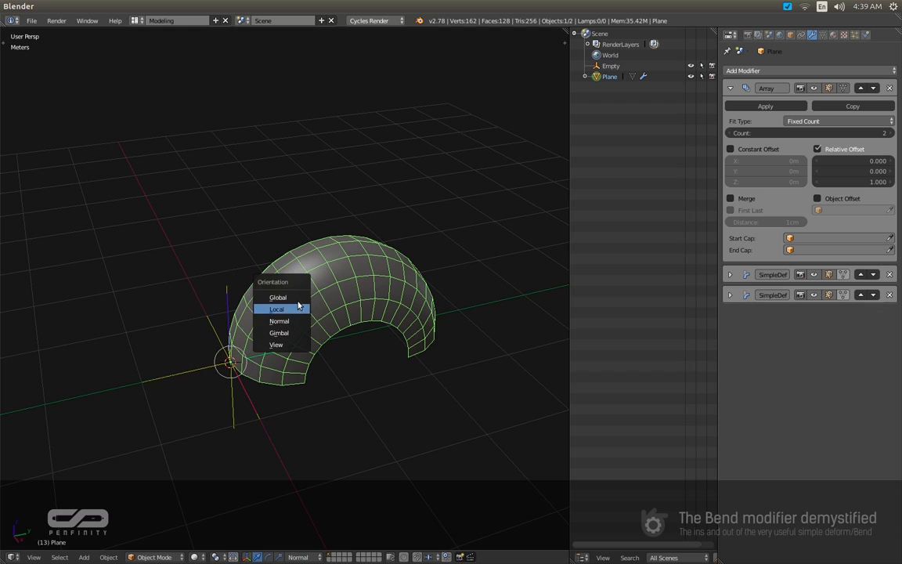
Set orientation to Global, expand the second bend to 360° and inspect the closed sphere.
click(277, 298)
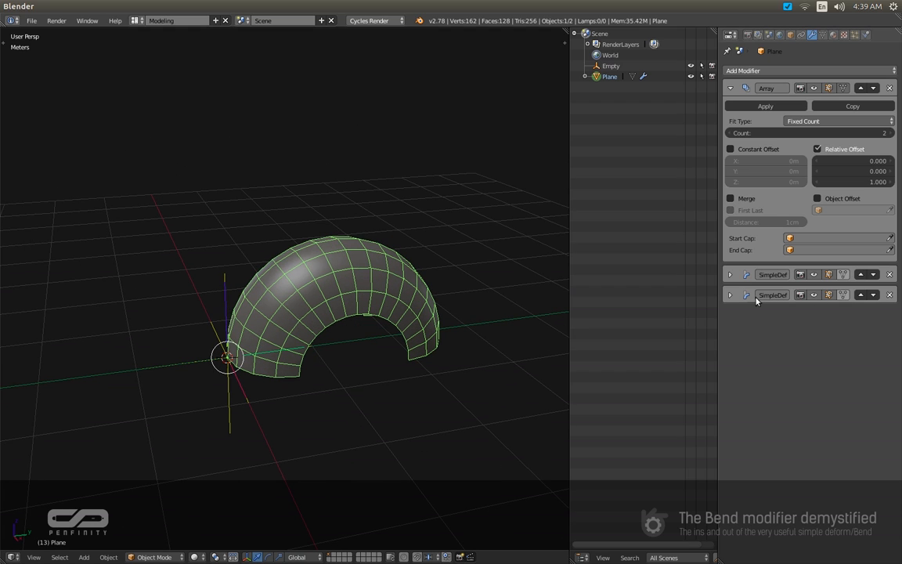
click(729, 88)
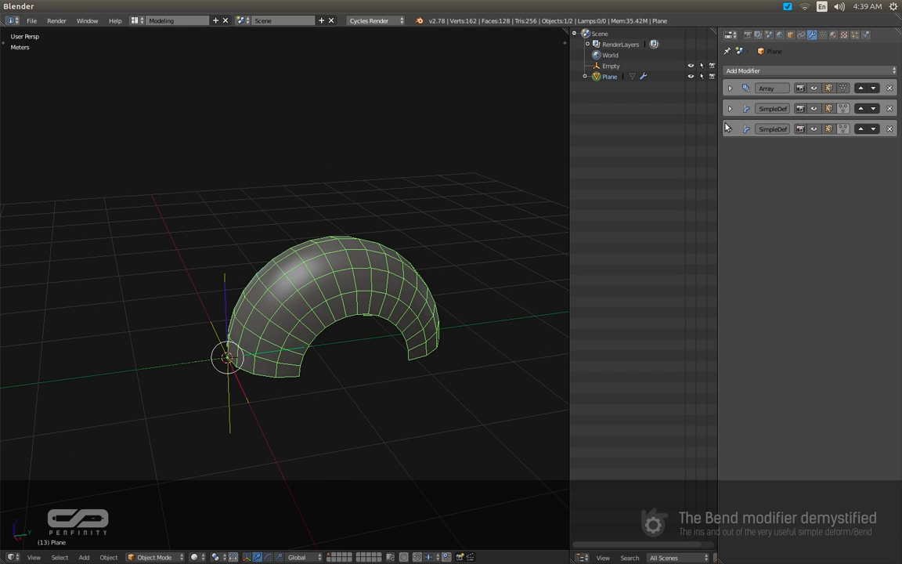
click(730, 128)
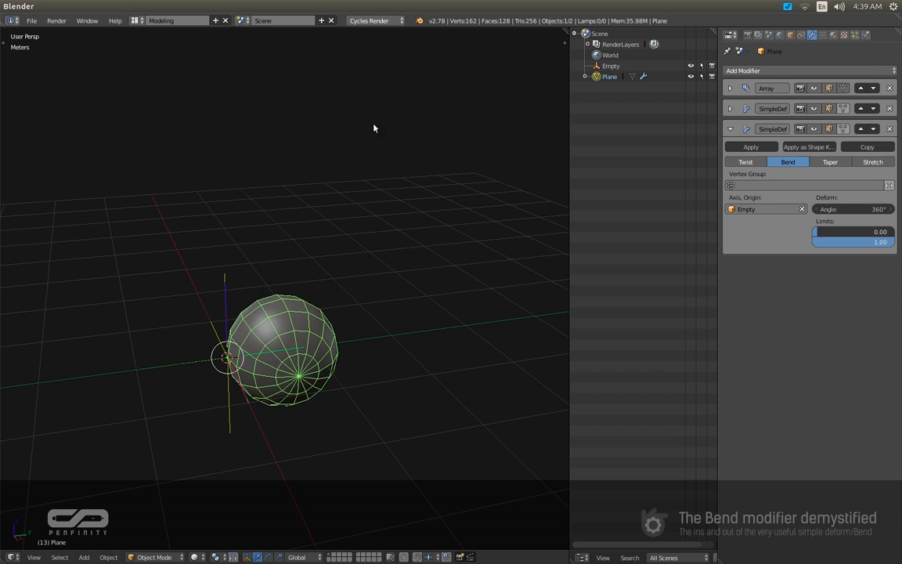
drag(372, 128, 346, 409)
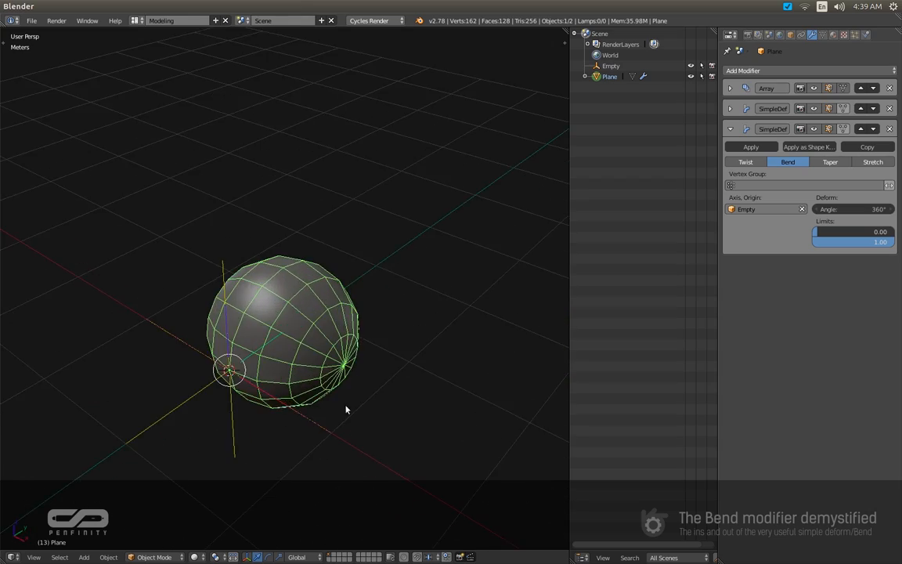
drag(346, 408, 316, 383)
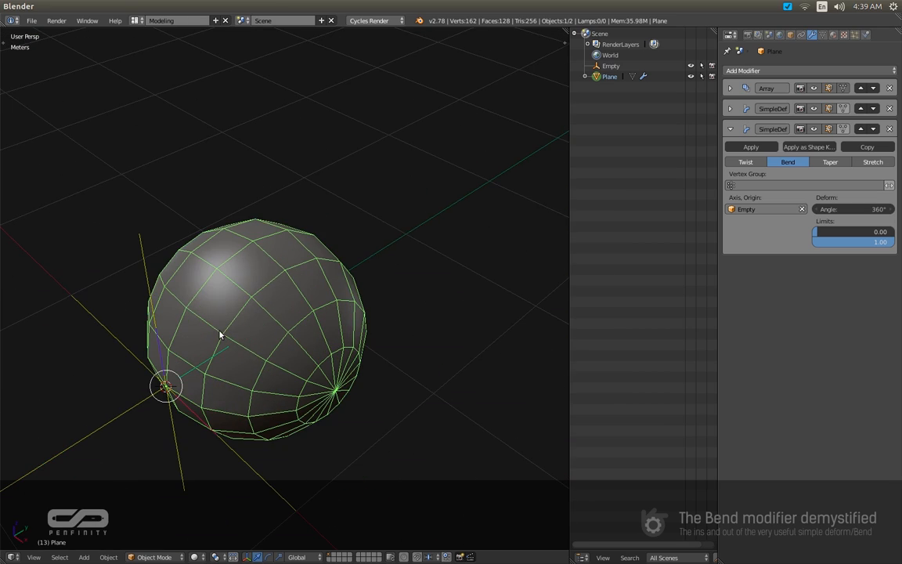
key(Tab)
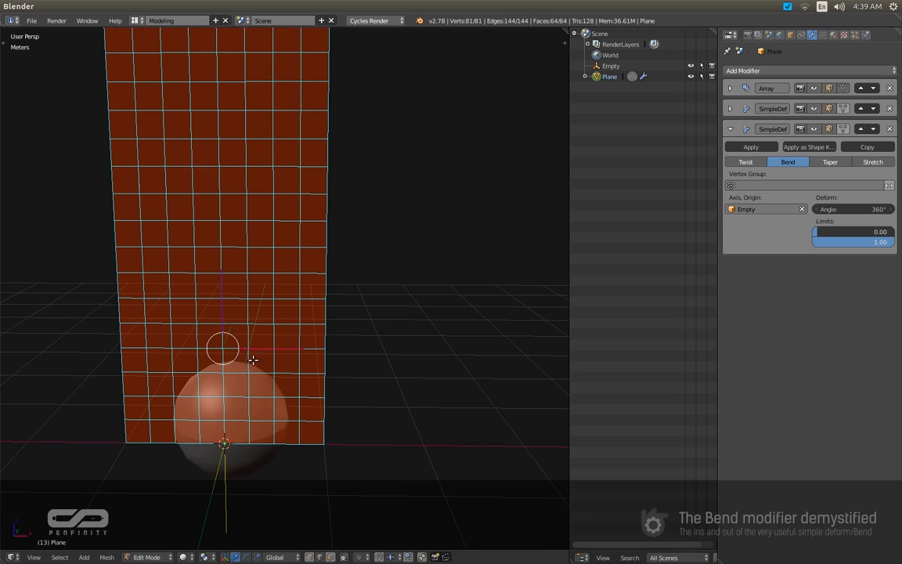
In front view, delete the extra grid geometry so a single small face remains at the origin.
key(Tab)
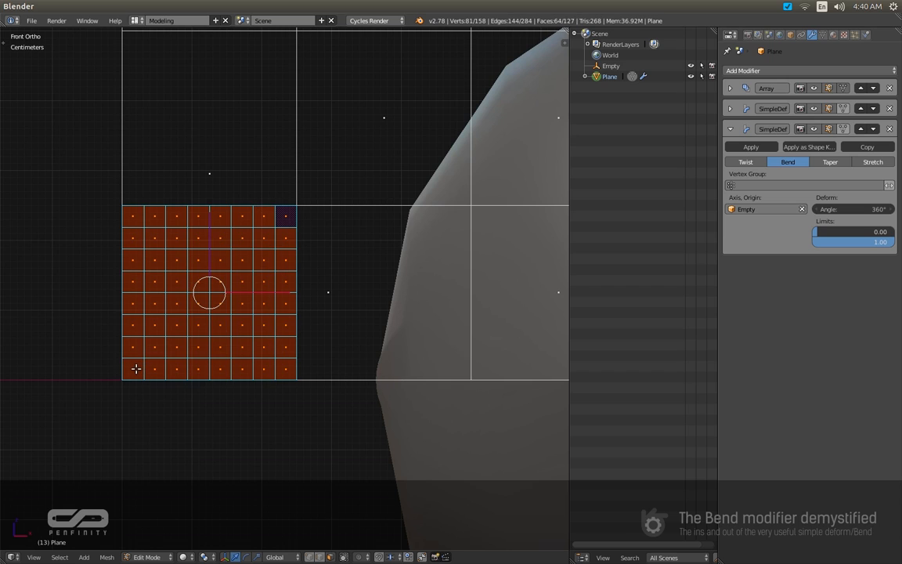
click(133, 368)
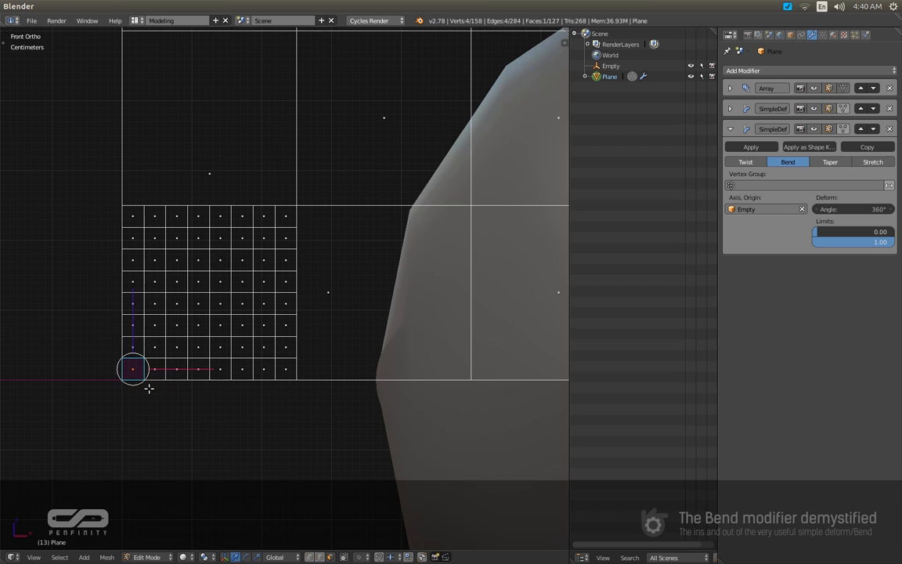
key(a)
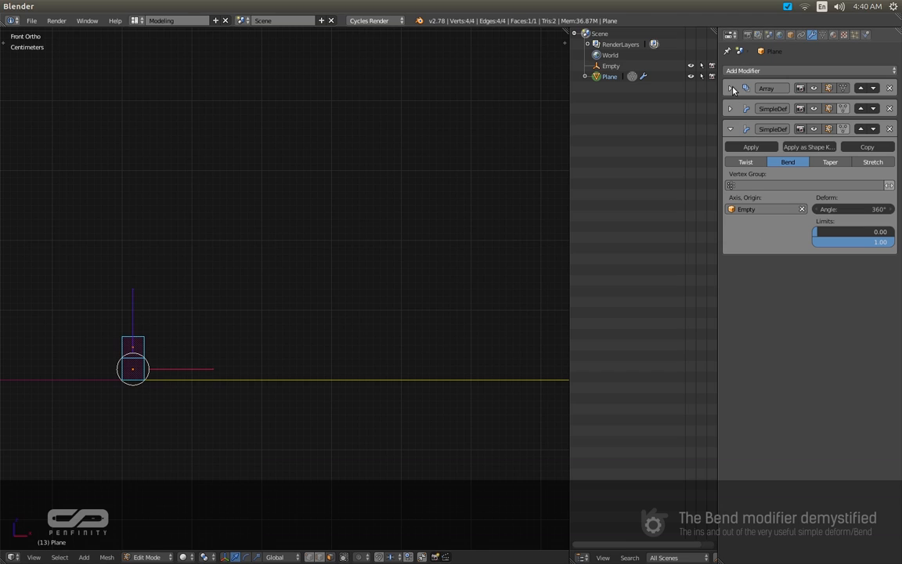
Duplicate the Array modifier and set the copy count to 64 to wrap a full sphere.
click(729, 88)
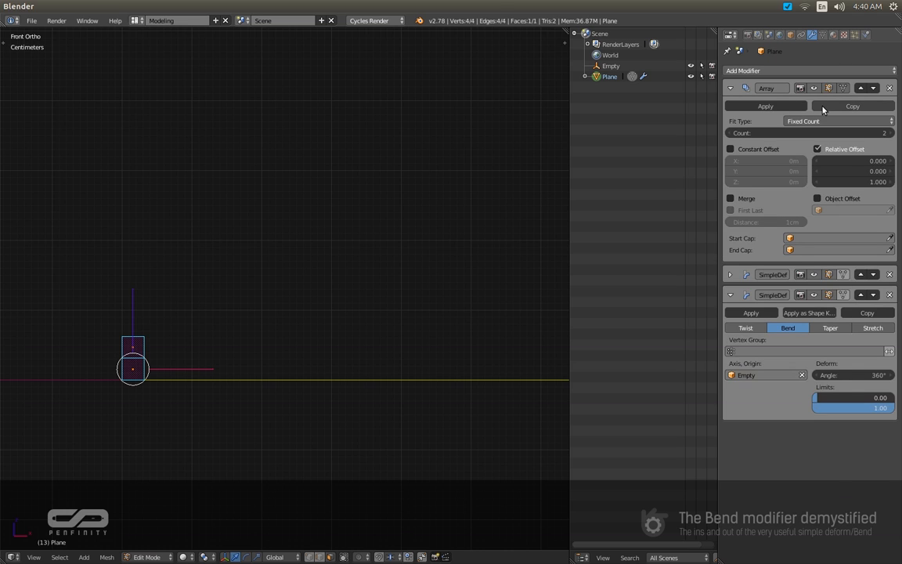
click(846, 107)
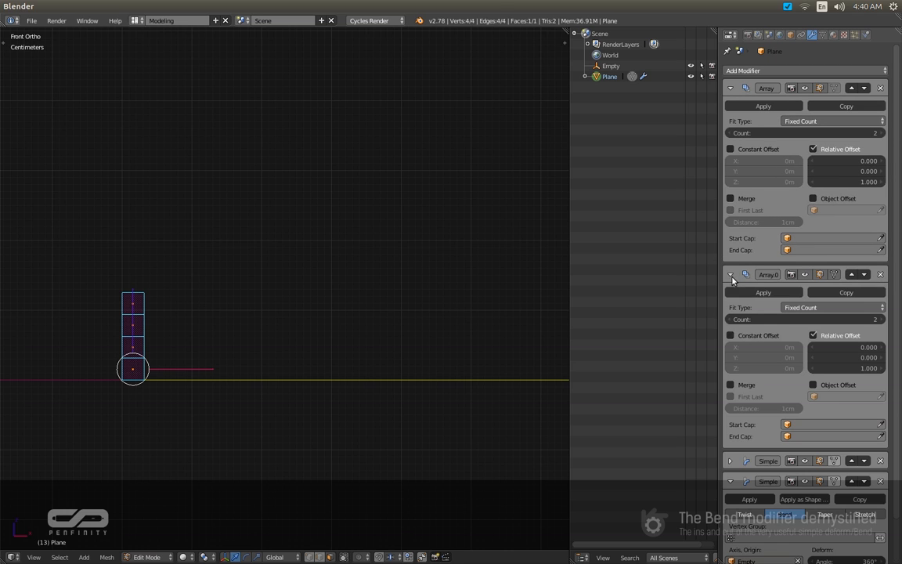
click(729, 274)
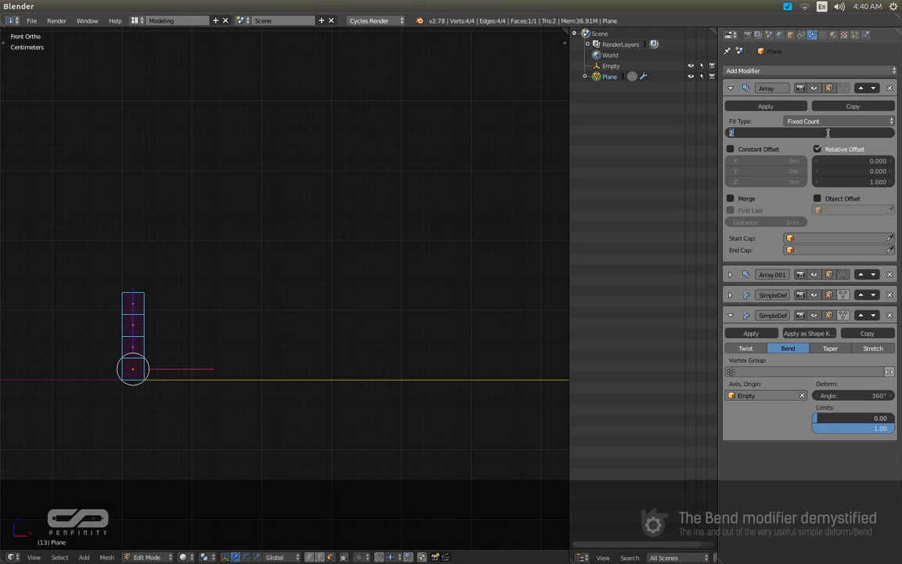
text(64)
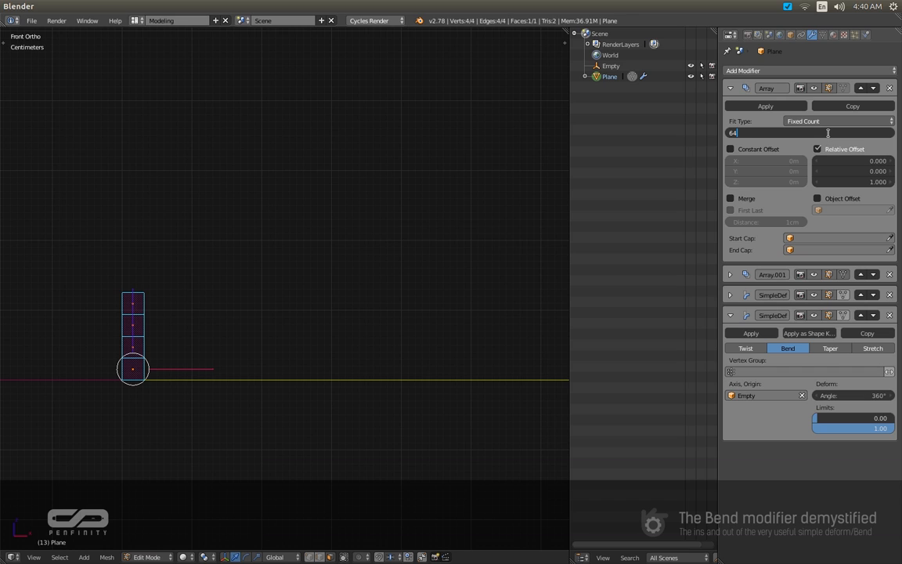
key(Return)
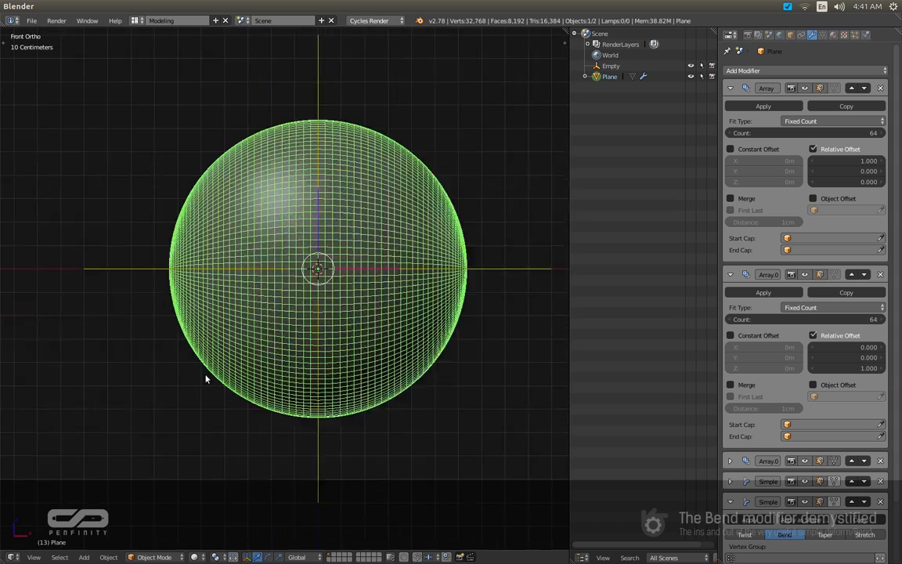
Enter Edit Mode, duplicate the Array modifier a third time and collapse the modifier panels.
key(Tab)
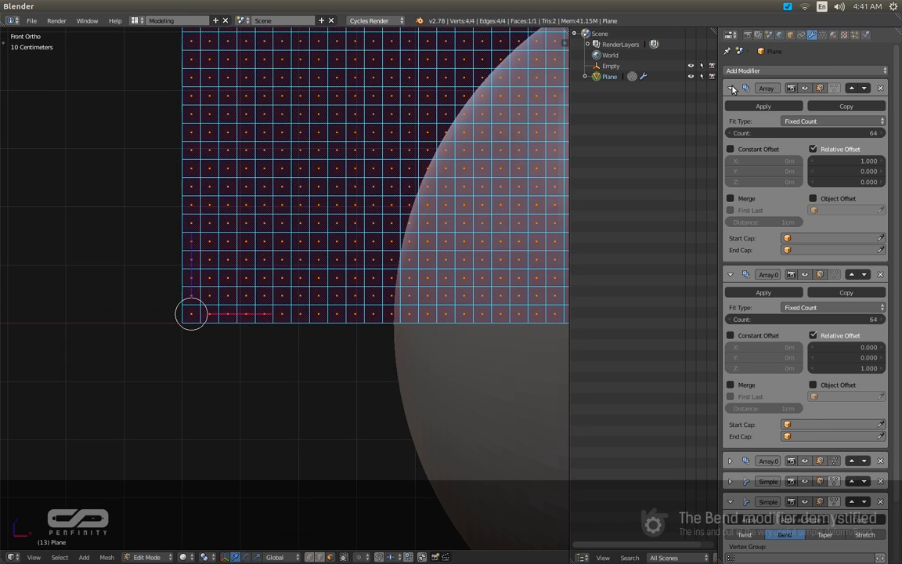
click(729, 87)
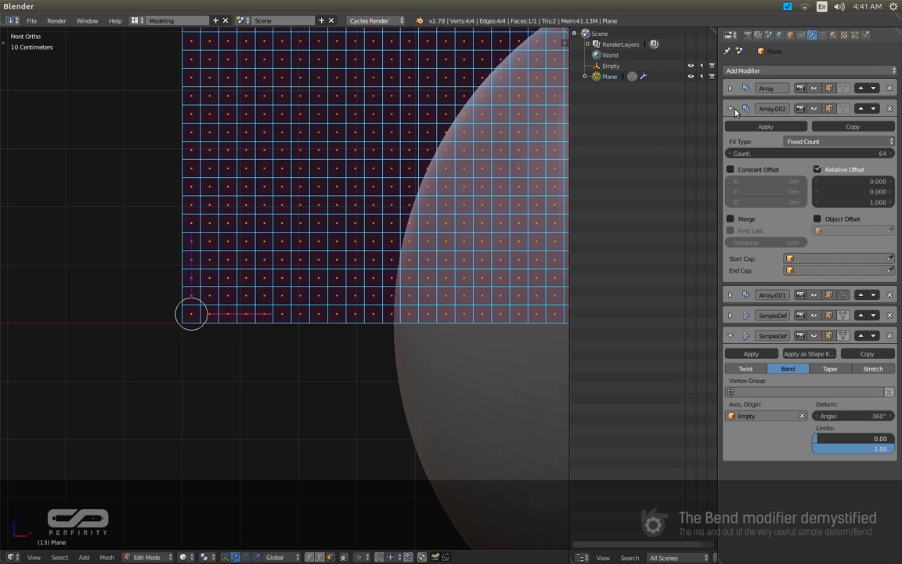
click(730, 108)
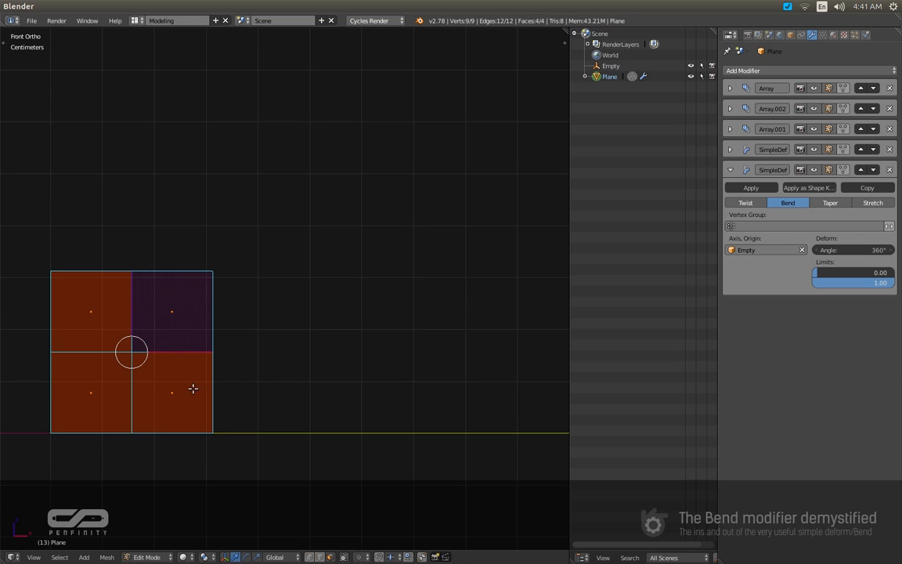
Inset the tile faces to form a dimple and return to Object Mode.
key(i)
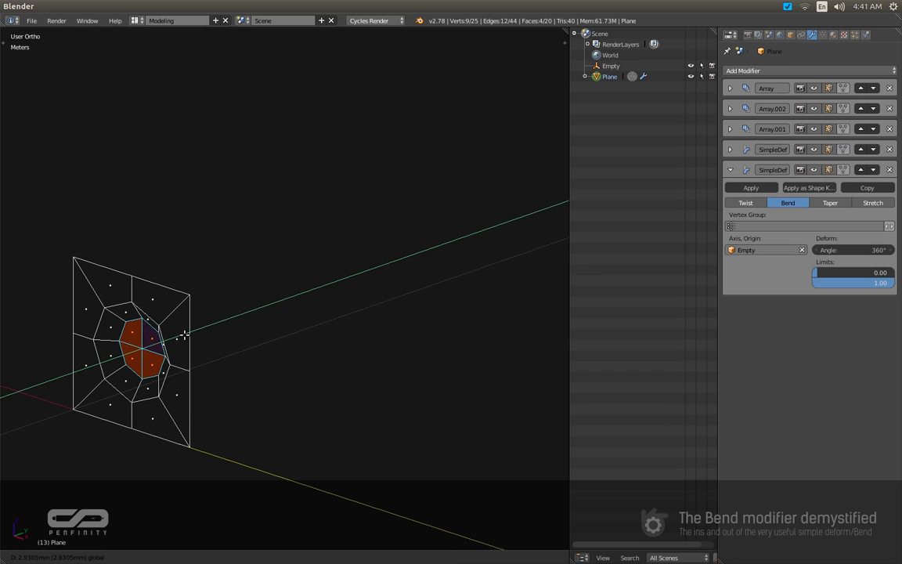
key(Tab)
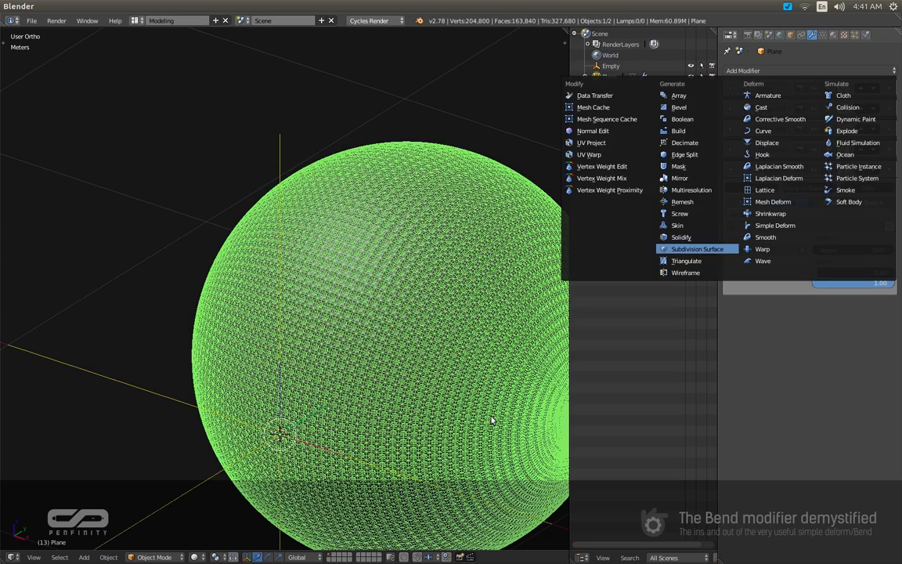
Add a Subdivision Surface modifier and enable Merge on the first Array.
click(695, 247)
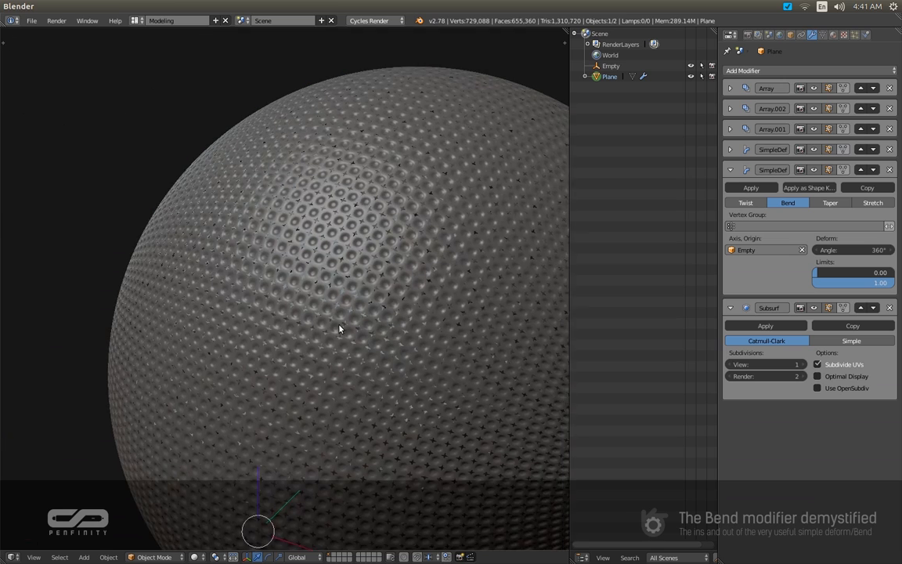
click(729, 87)
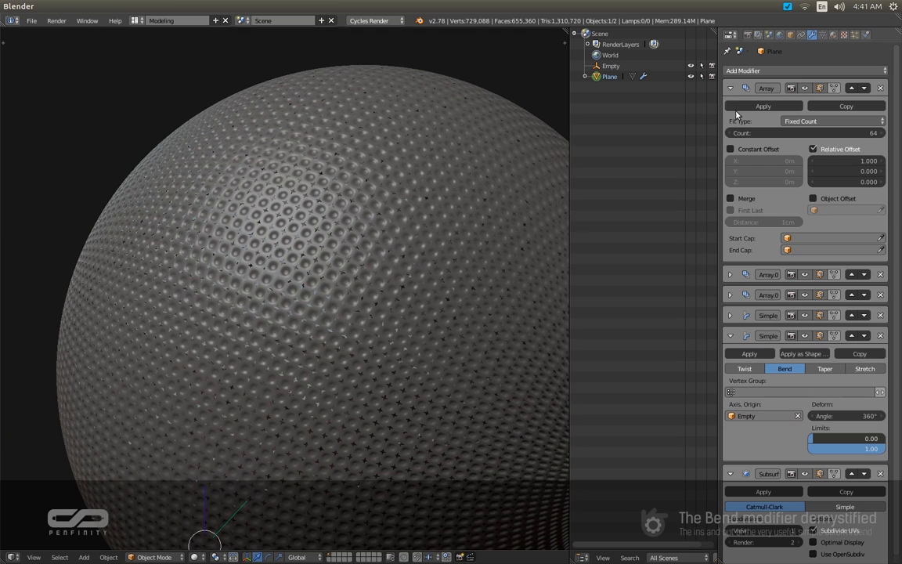
mouse_move(743, 207)
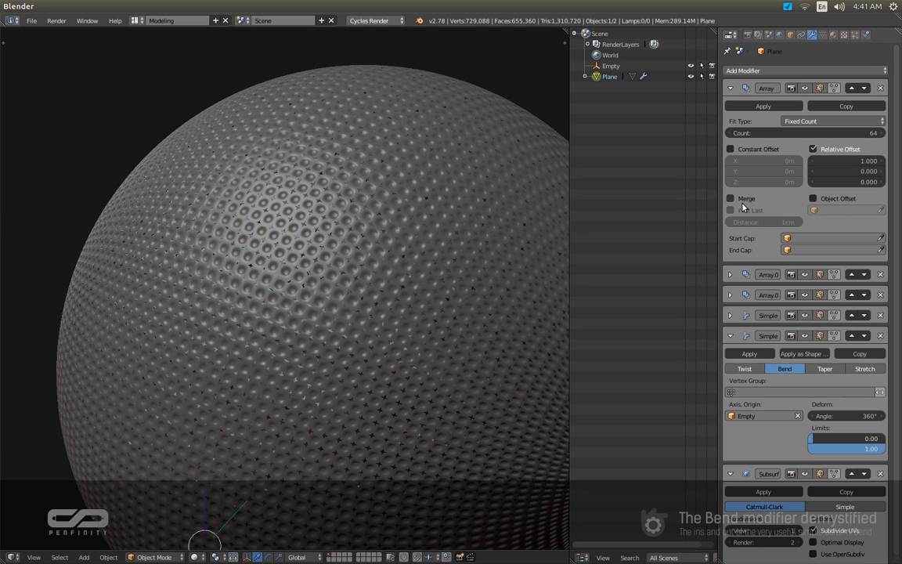
click(730, 197)
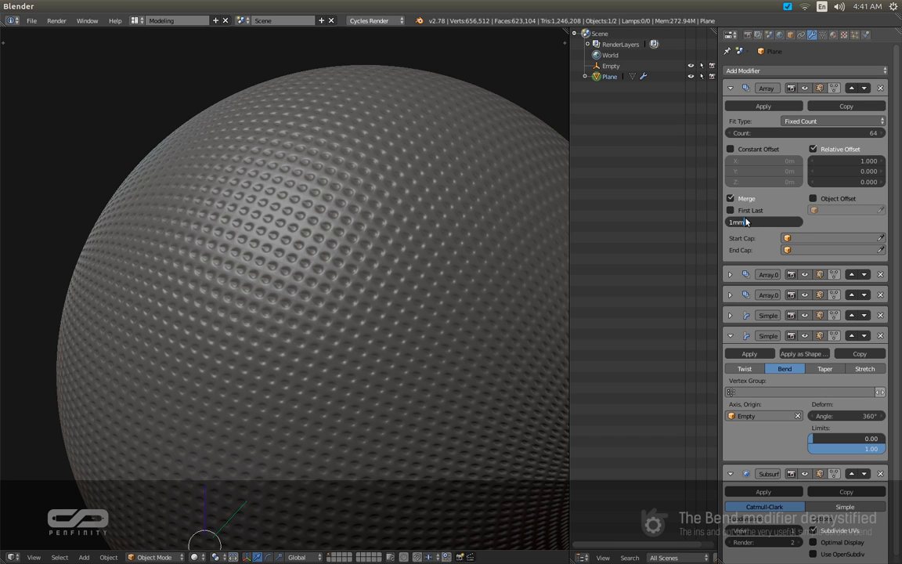
Set the first Array's merge distance to 1 mm and enable Merge on the next Array.
click(730, 274)
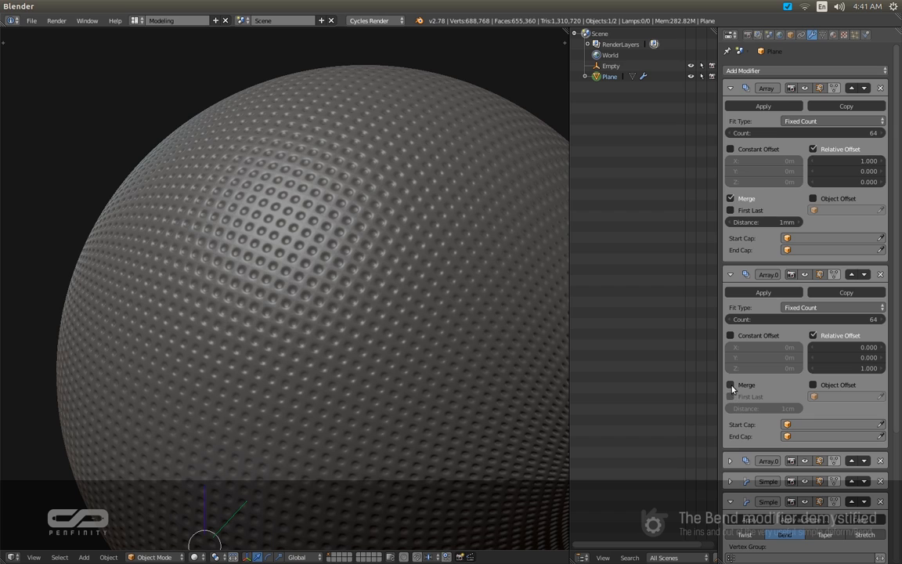
click(729, 385)
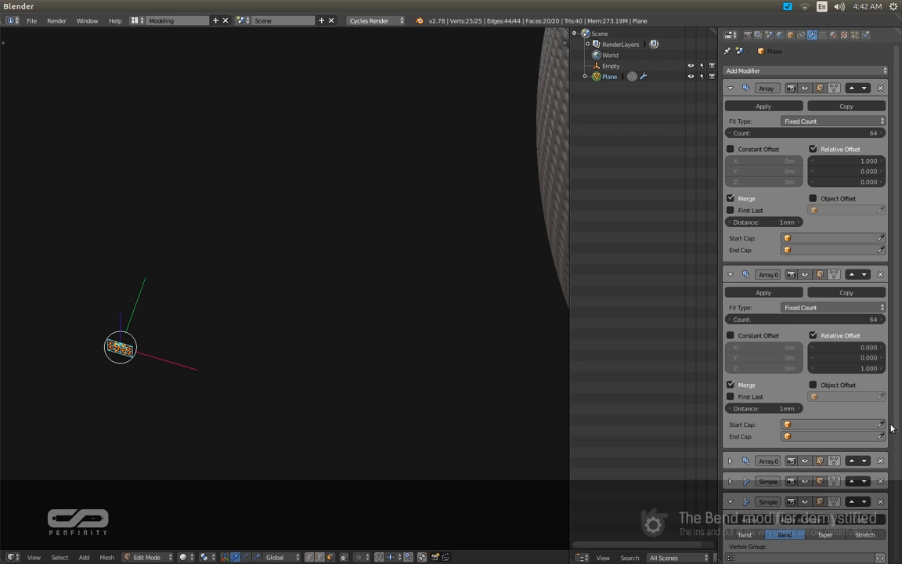
Zoom the viewport in on the dimpled golf-ball surface.
scroll(down, 3)
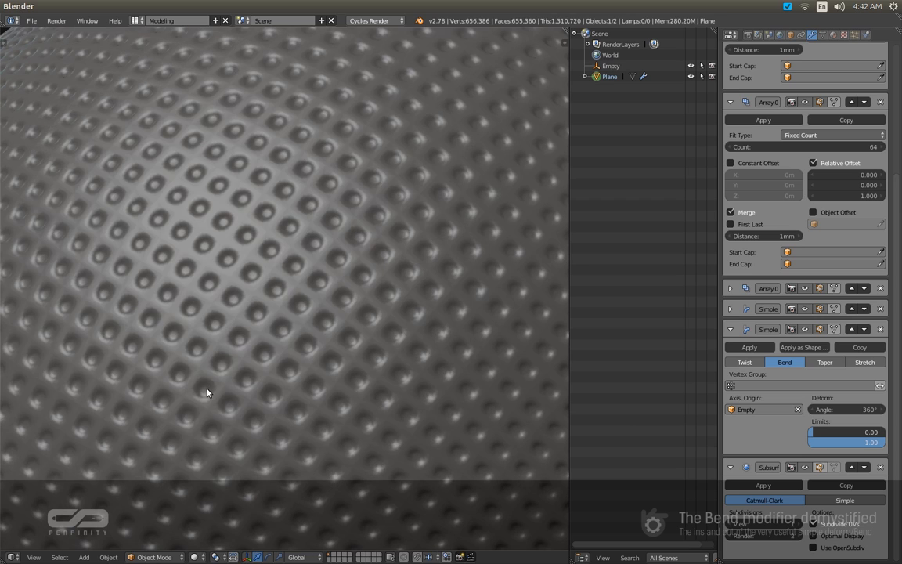
mouse_move(241, 282)
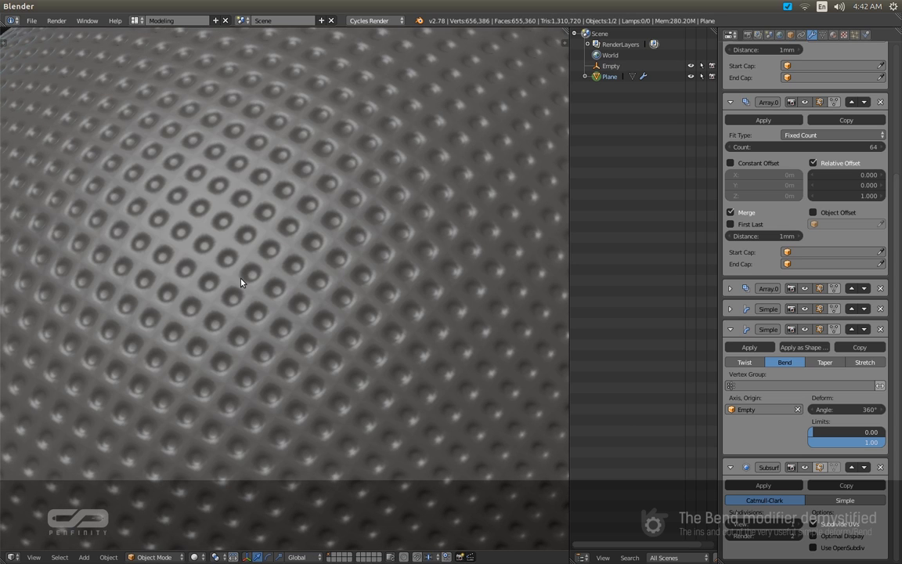